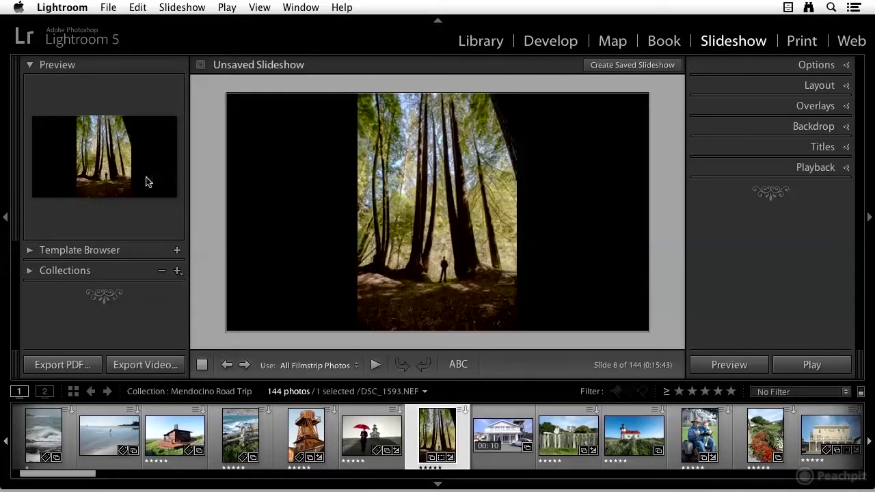
pyautogui.moveTo(140, 238)
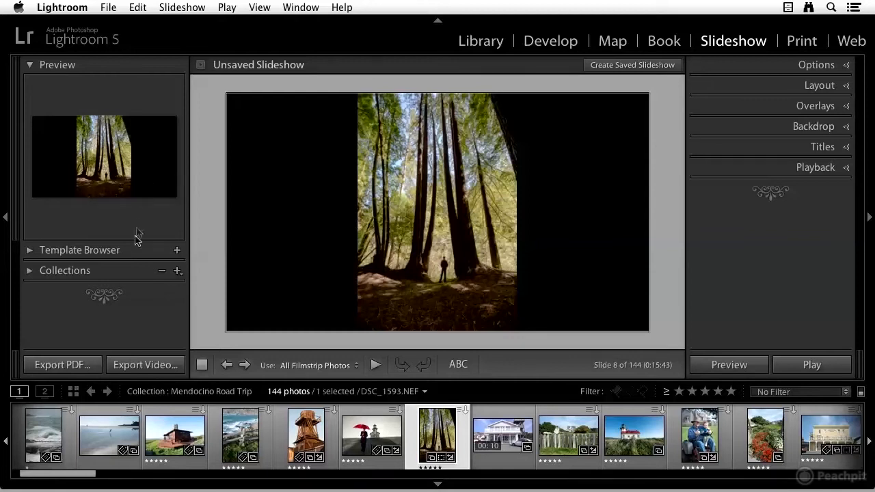
pyautogui.moveTo(123, 278)
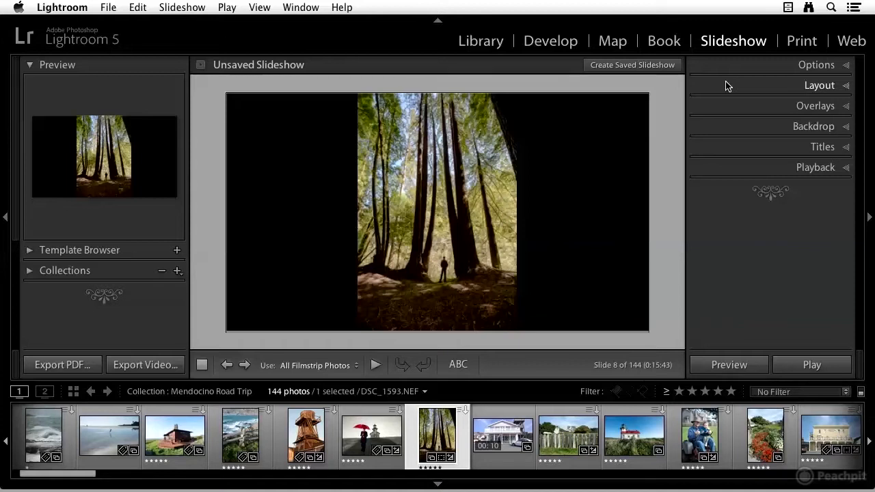
pyautogui.moveTo(812, 177)
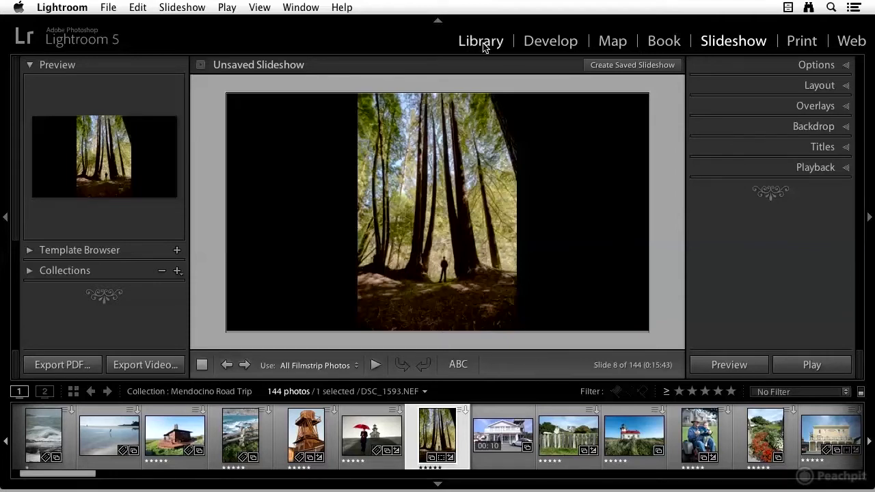
# - Show the Mendocino Road Trip collection as a thumbnail grid in the Library and scroll through it
pyautogui.click(481, 41)
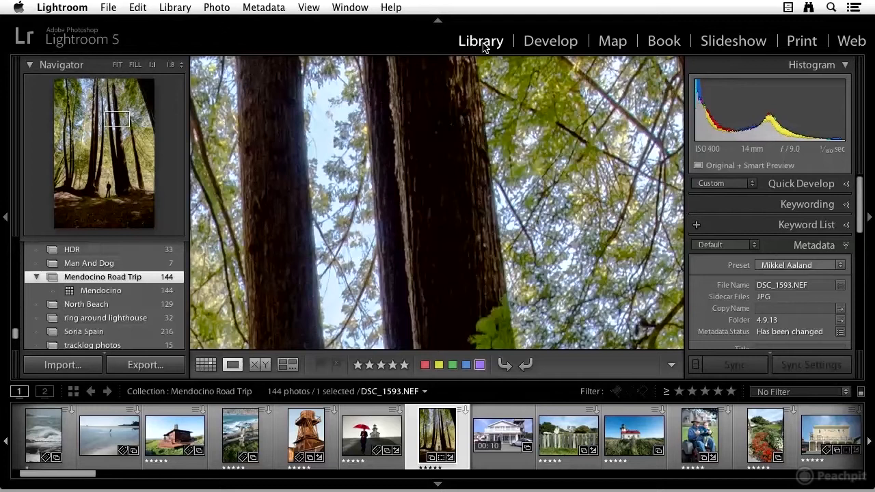
pyautogui.click(205, 364)
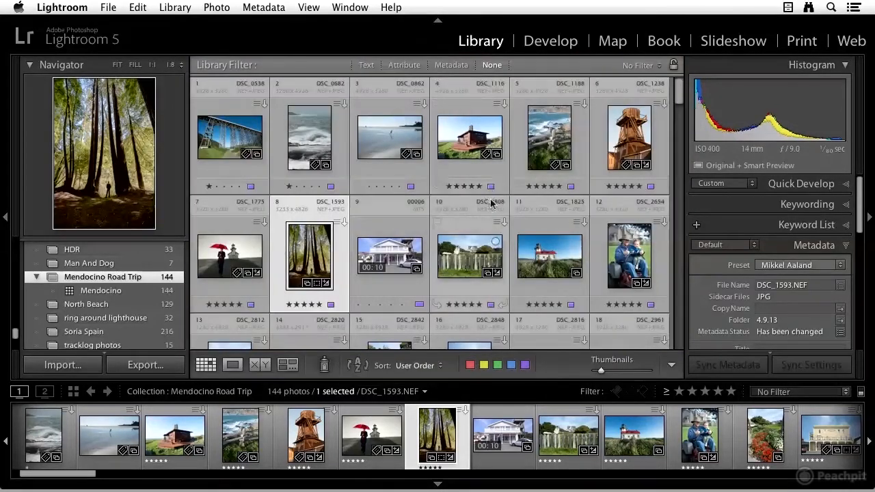
pyautogui.scroll(-3)
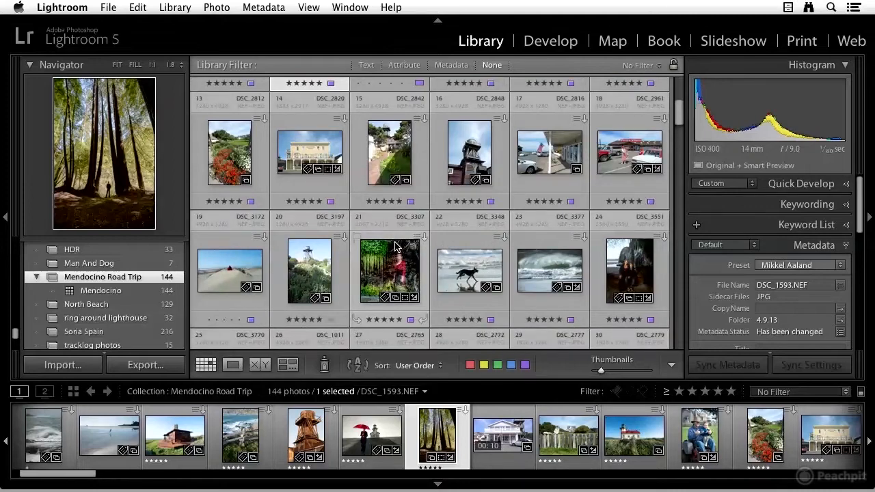
pyautogui.scroll(-3)
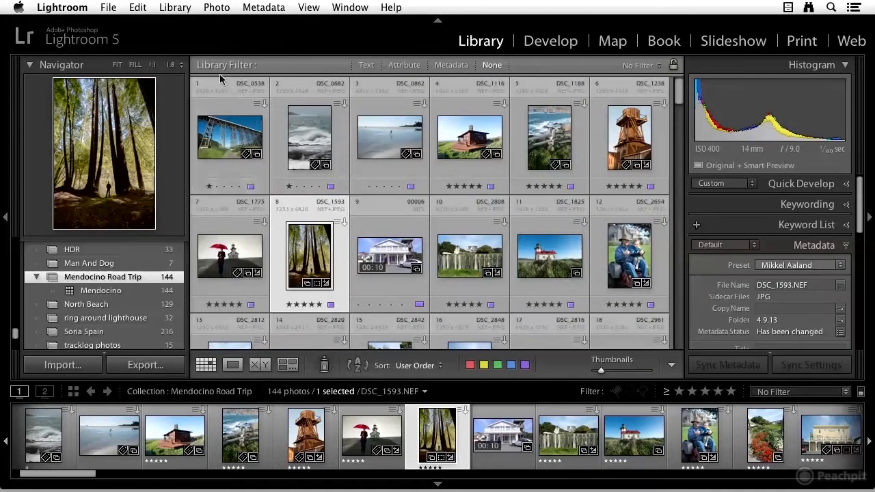
# - Select all 33 yellow-labelled photos via Edit > Select by Color Label
pyautogui.click(136, 8)
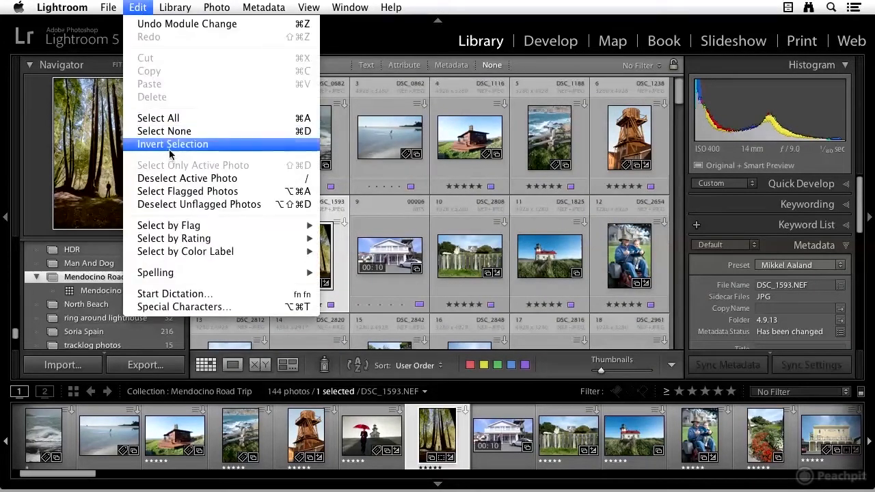
pyautogui.moveTo(185, 251)
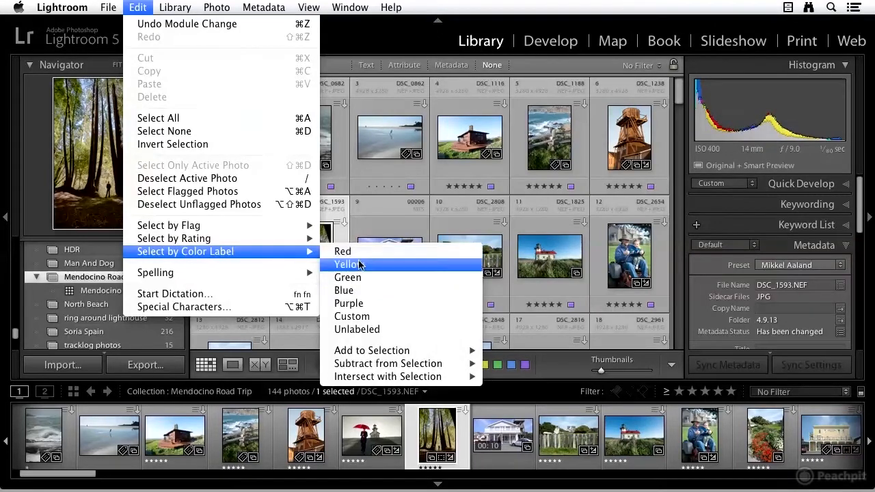
pyautogui.click(347, 265)
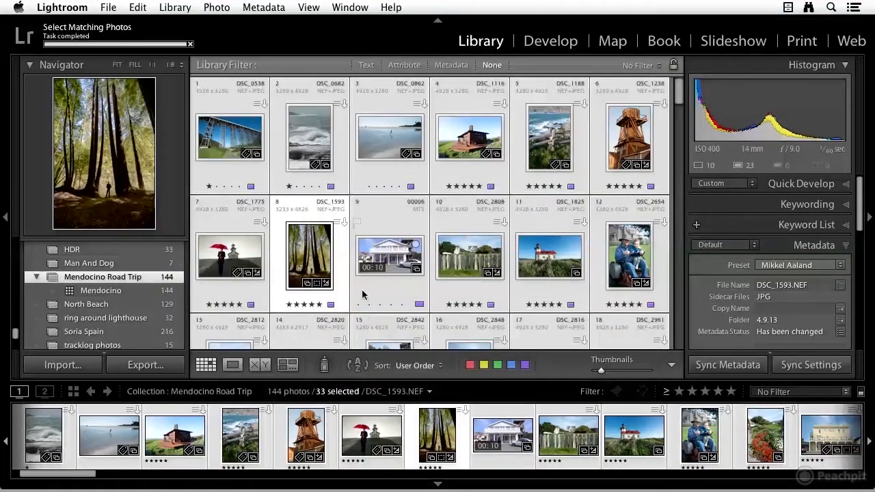
pyautogui.scroll(-3)
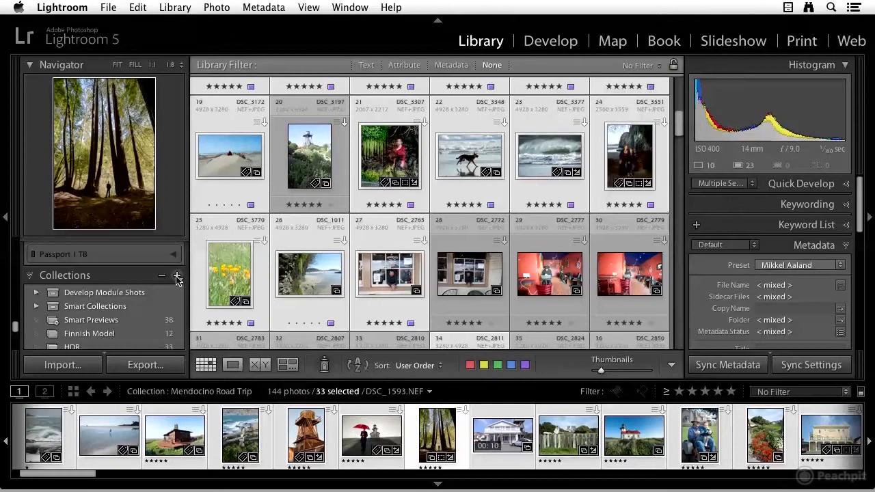
# - Create a collection 'Mendocino Road Trip Slide Show' including the selected photos, then view it
pyautogui.click(176, 275)
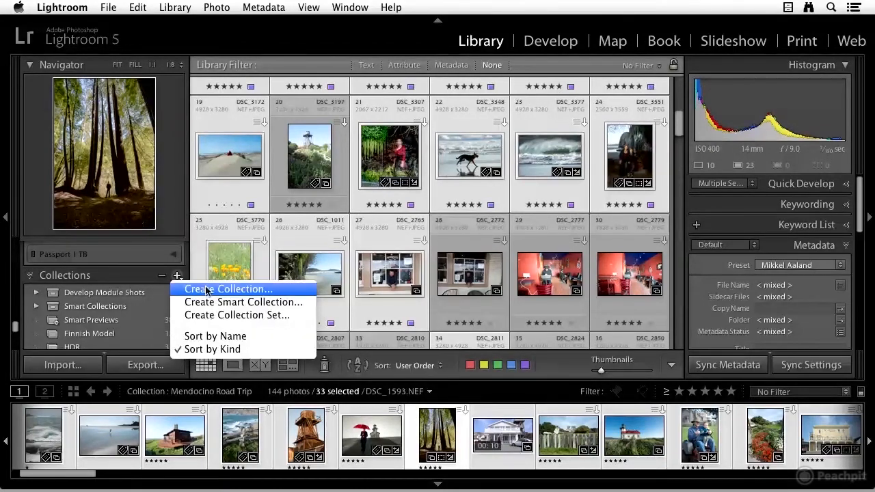
pyautogui.click(229, 290)
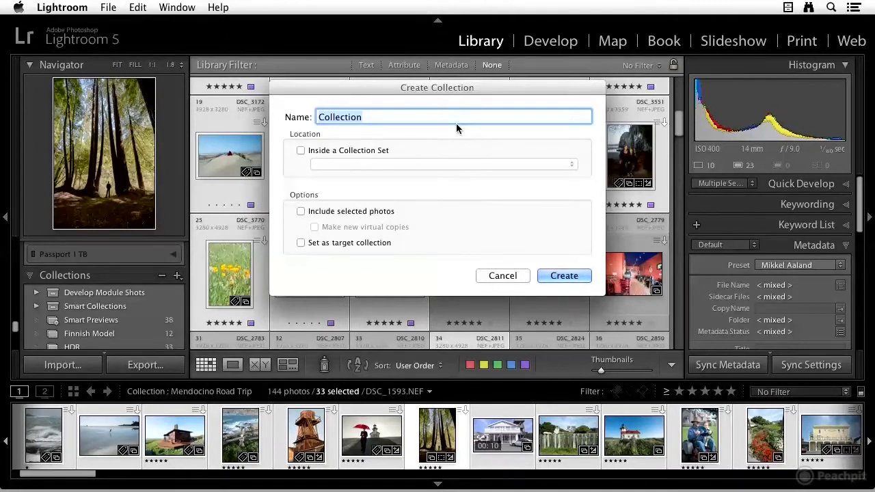
pyautogui.write('Mendocino Road Trip Slide Show')
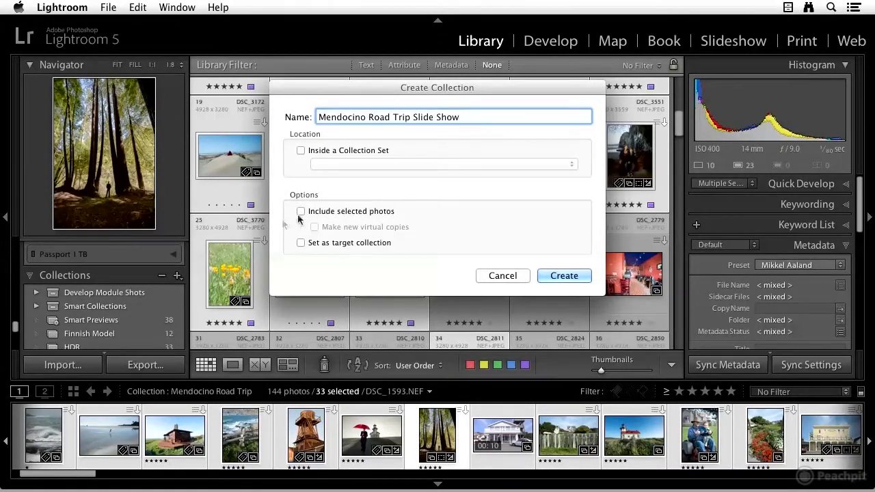
pyautogui.click(301, 210)
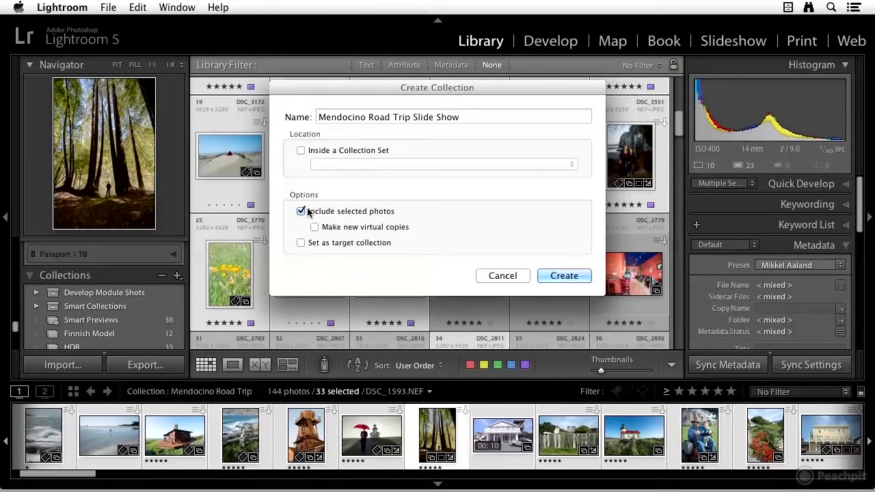
pyautogui.click(563, 276)
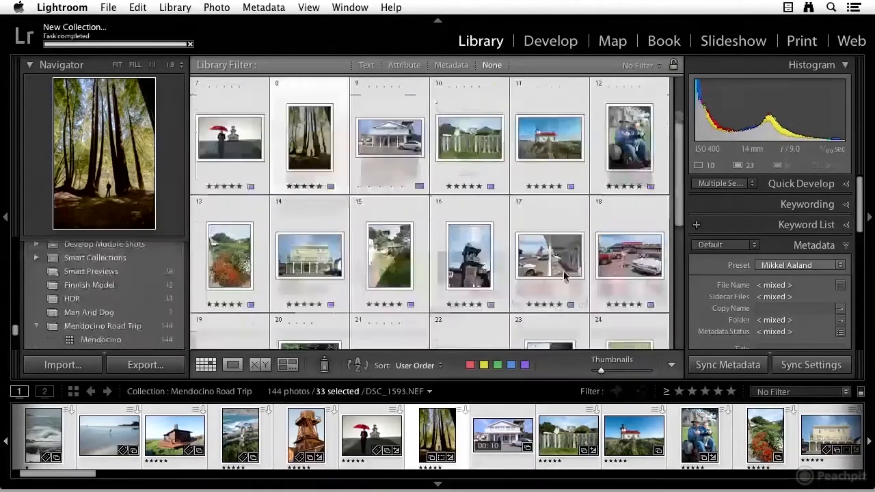
pyautogui.click(107, 304)
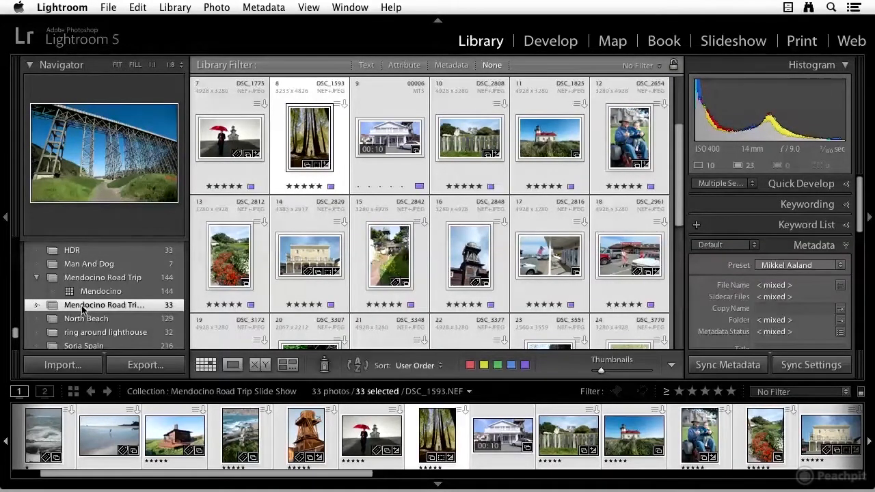
# - Drag thumbnails such as the beach photo into a new custom order within the collection
pyautogui.click(309, 257)
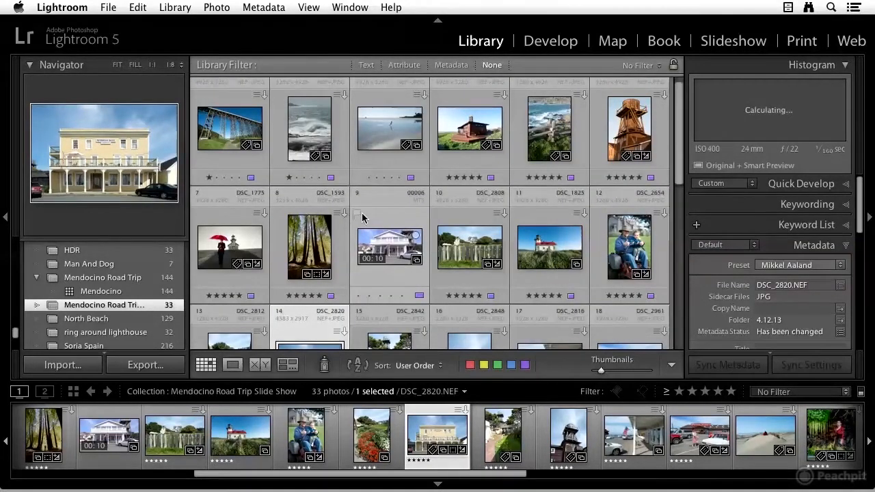
pyautogui.scroll(-3)
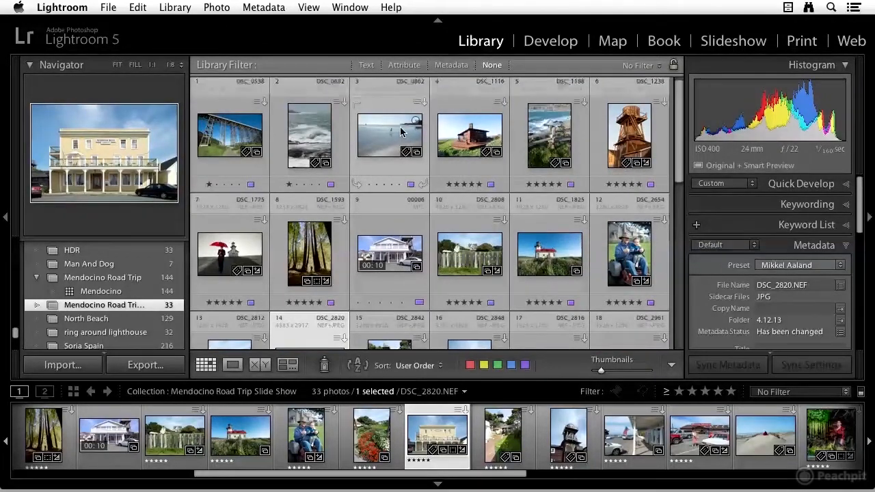
pyautogui.click(389, 137)
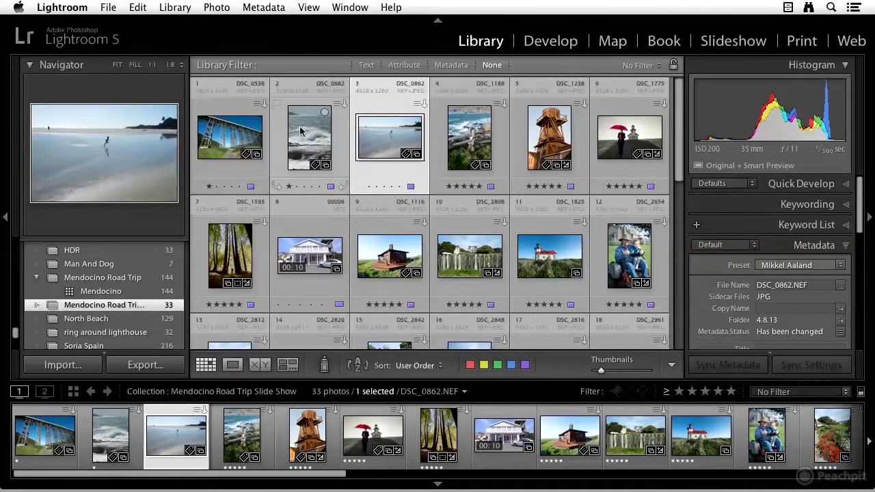
pyautogui.moveTo(547, 139)
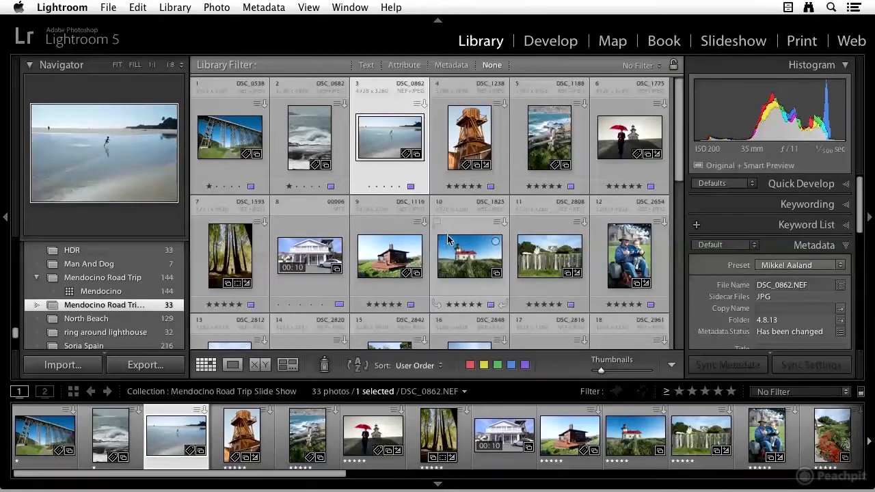
pyautogui.scroll(-3)
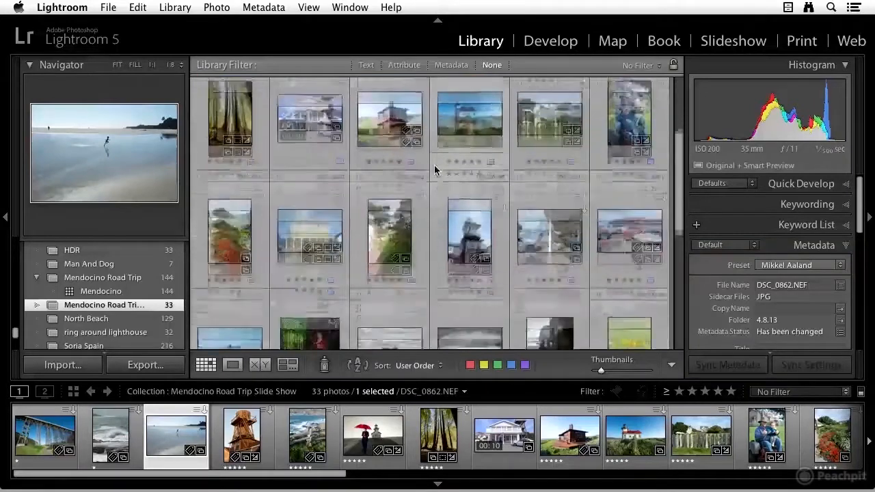
pyautogui.scroll(-3)
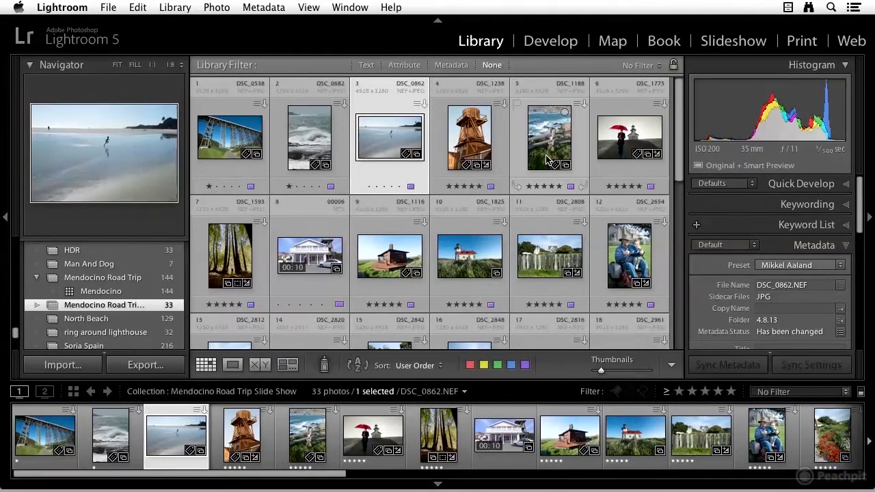
pyautogui.scroll(-3)
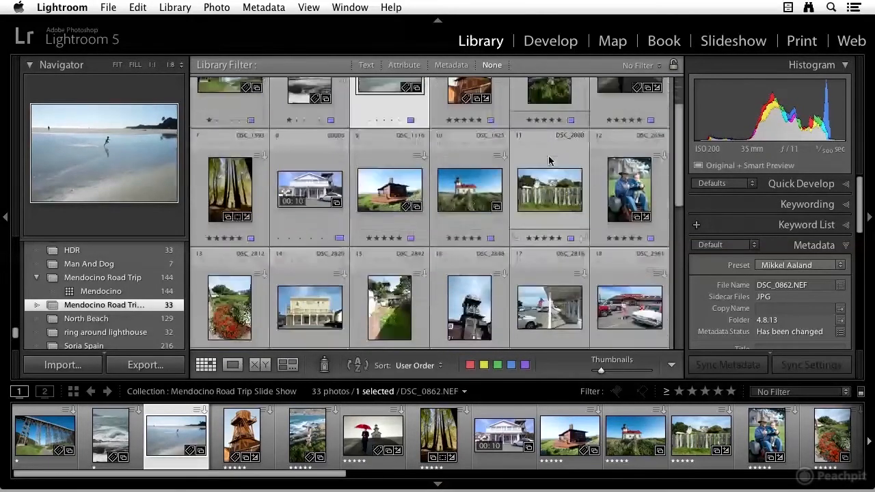
pyautogui.scroll(-3)
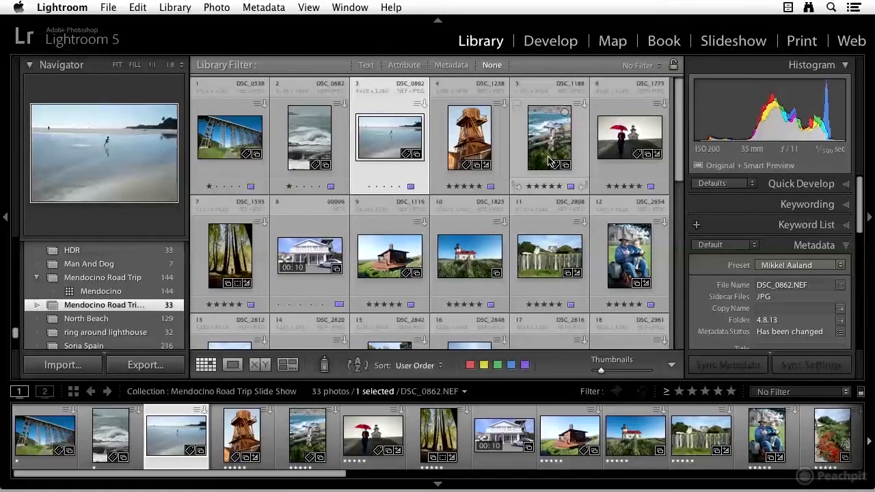
pyautogui.click(389, 136)
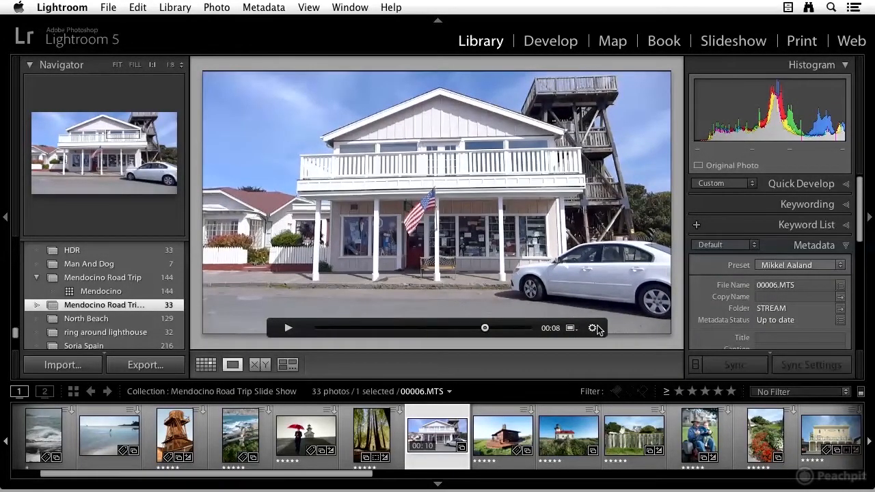
pyautogui.click(593, 328)
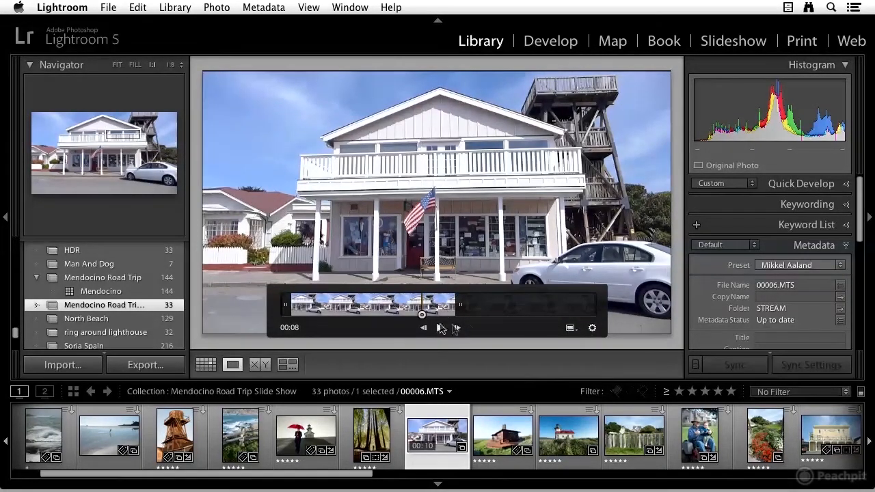
pyautogui.click(440, 328)
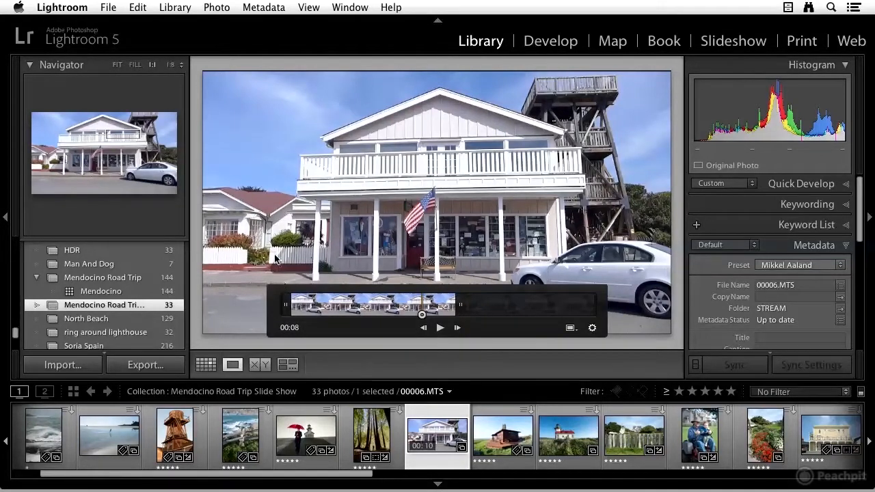
pyautogui.click(503, 435)
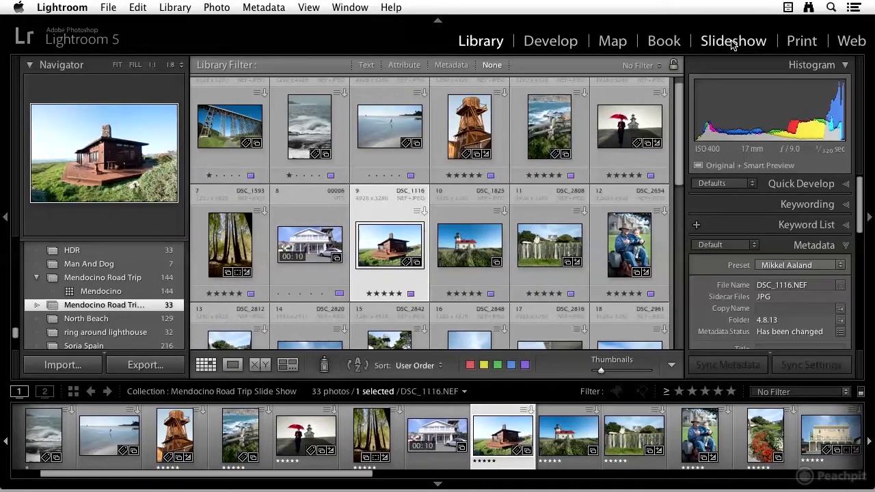
# - Return to the Slideshow module, collapse Collections and expand the Template Browser
pyautogui.click(732, 41)
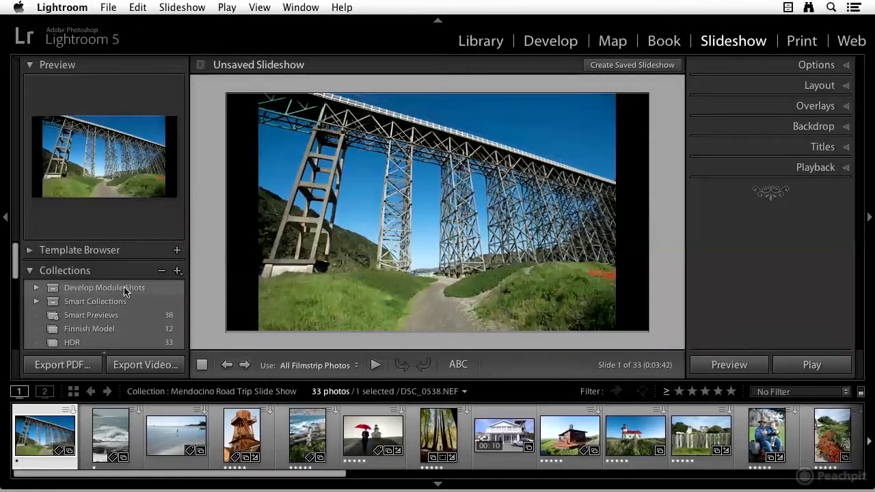
pyautogui.click(30, 271)
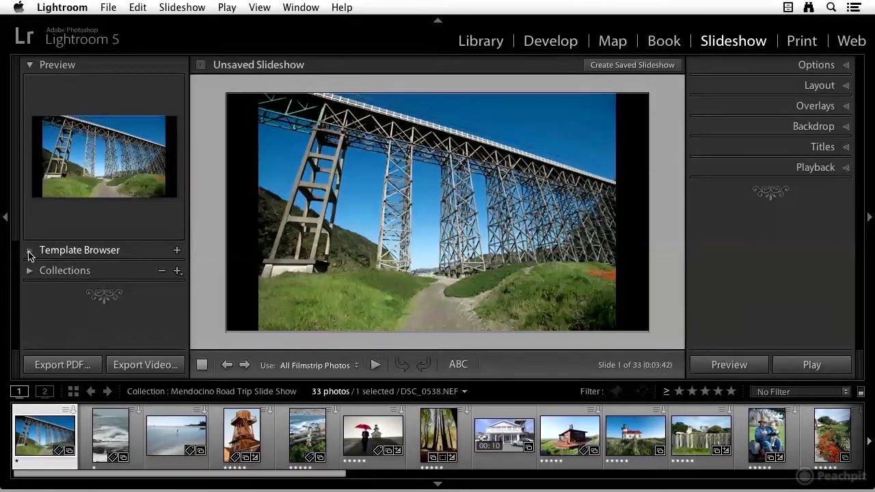
pyautogui.click(30, 250)
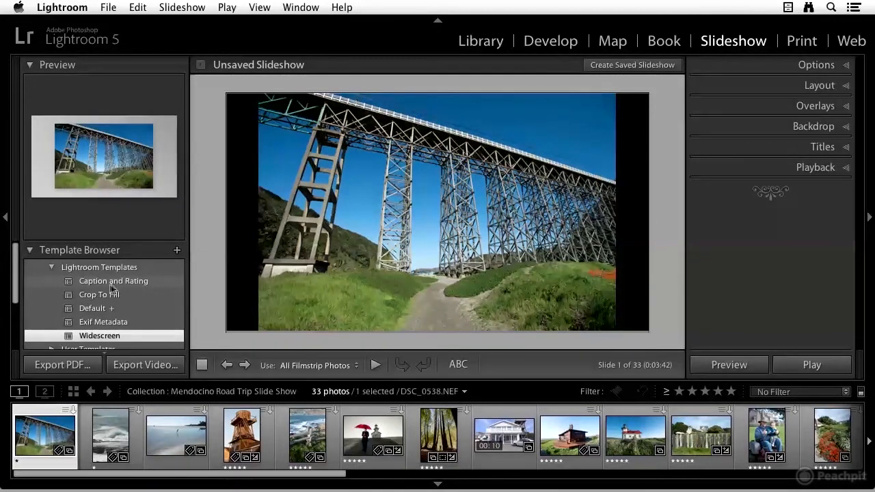
# - Preview Caption and Rating, Crop To Fill and Exif Metadata templates, then apply Widescreen
pyautogui.click(112, 281)
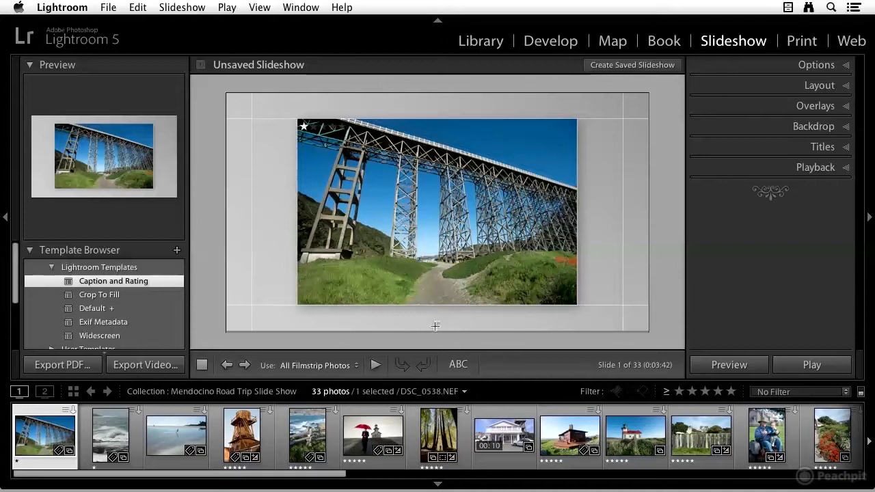
pyautogui.moveTo(431, 325)
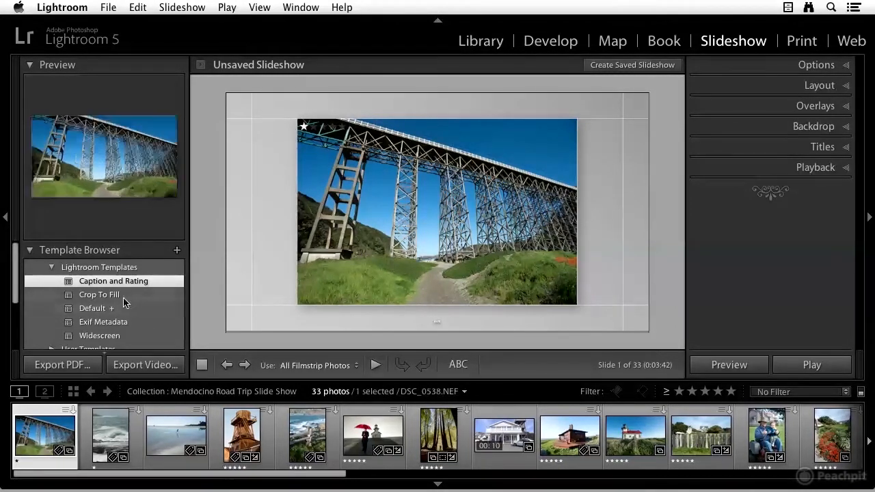
pyautogui.click(98, 295)
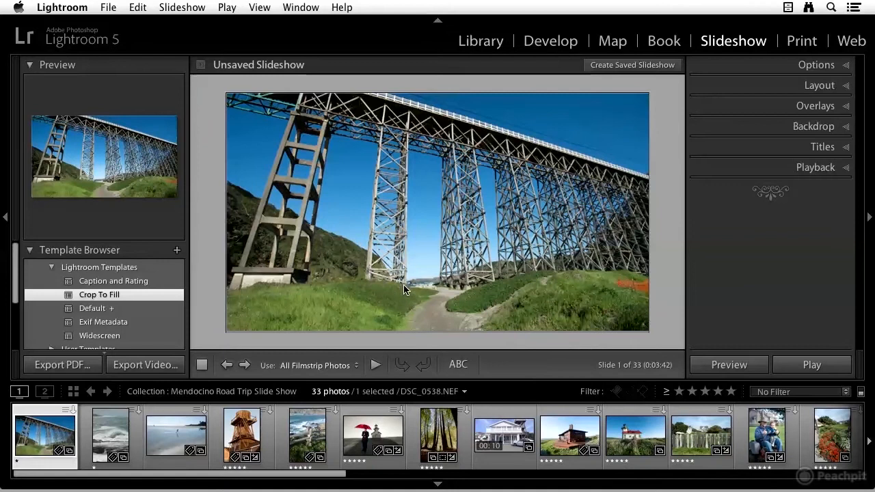
pyautogui.click(439, 436)
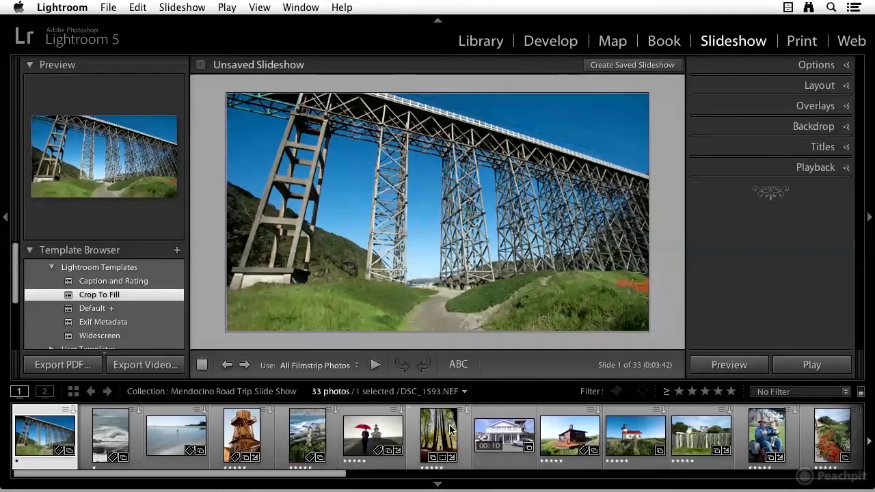
pyautogui.click(104, 322)
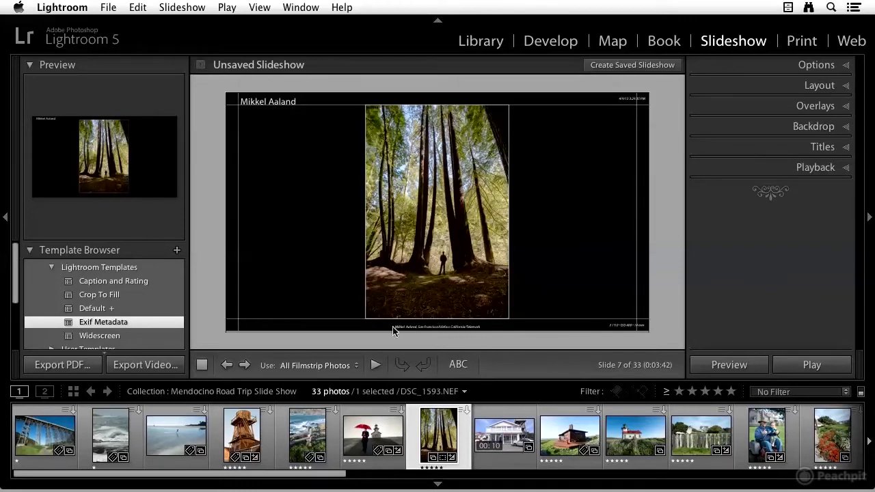
pyautogui.moveTo(451, 326)
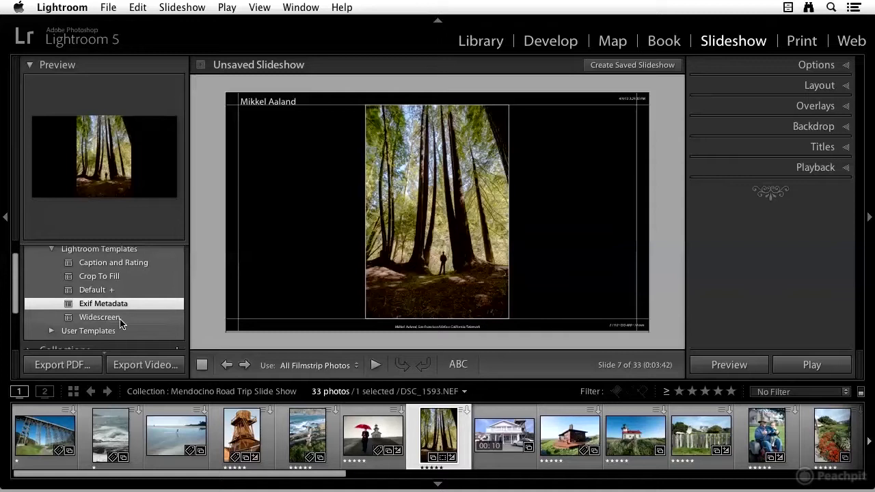
pyautogui.click(100, 318)
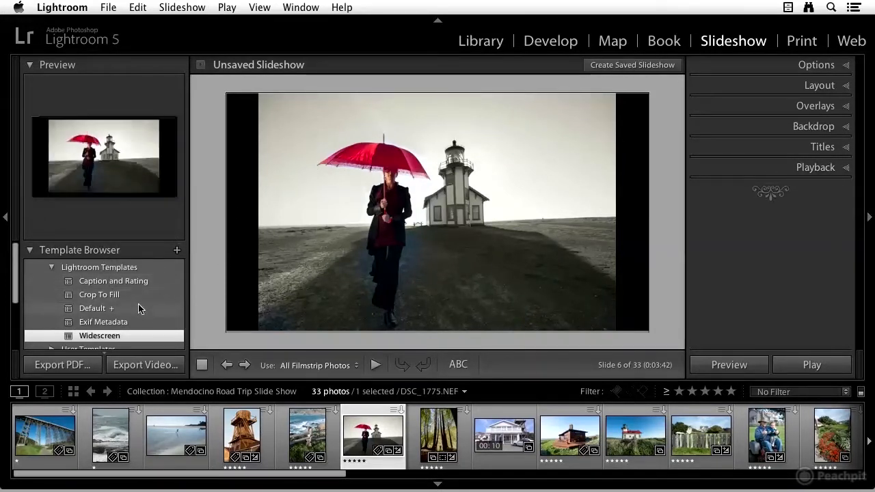
# - Apply Caption and Rating, toggling Zoom to Fill Frame and Cast Shadow off and back on
pyautogui.click(113, 282)
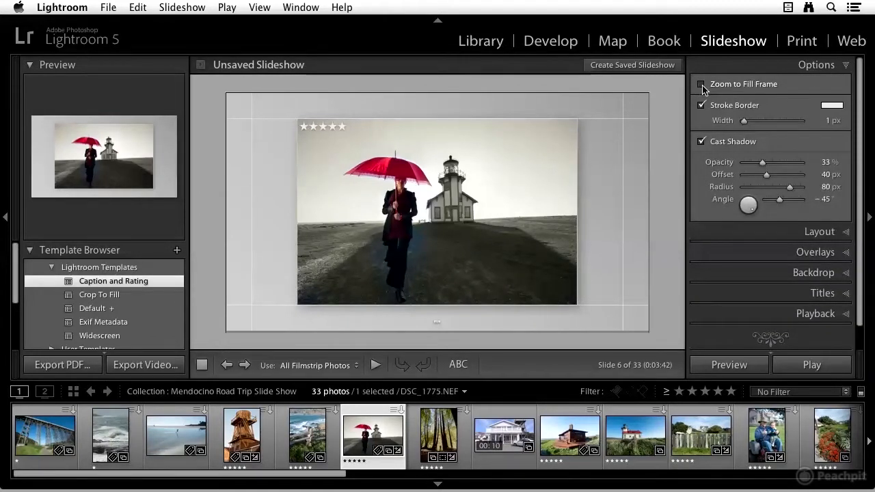
pyautogui.click(702, 85)
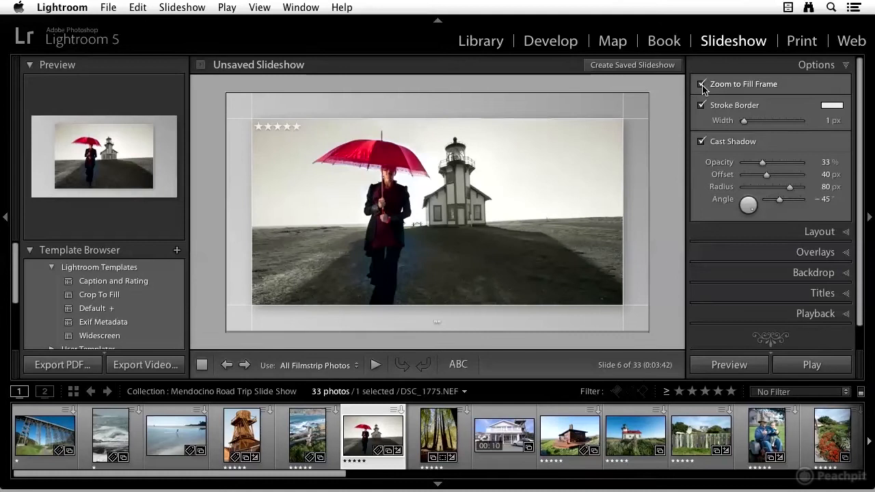
pyautogui.click(702, 84)
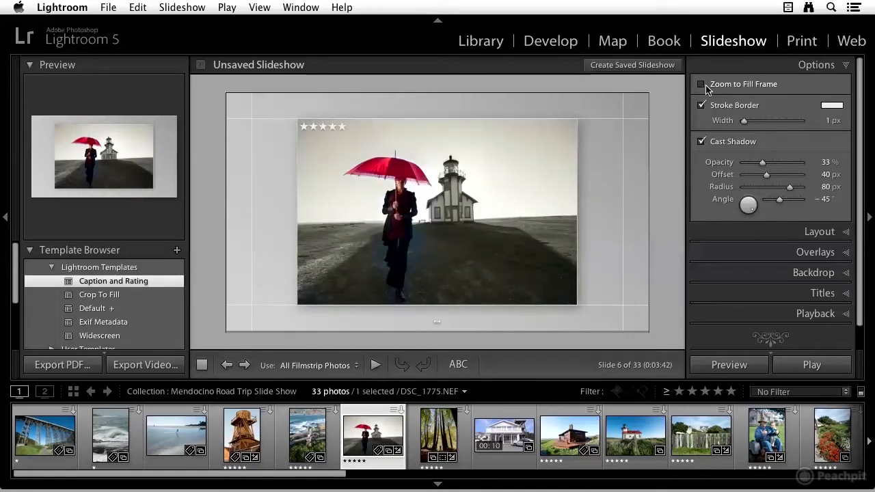
pyautogui.click(702, 104)
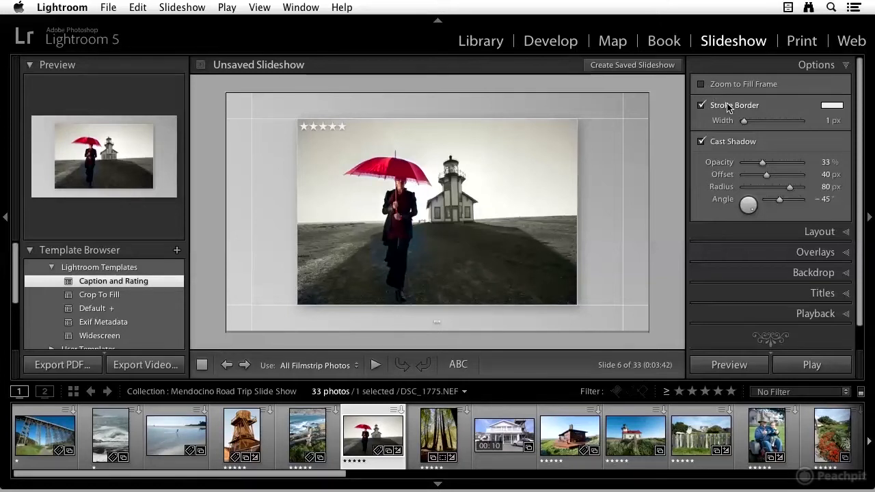
pyautogui.moveTo(769, 106)
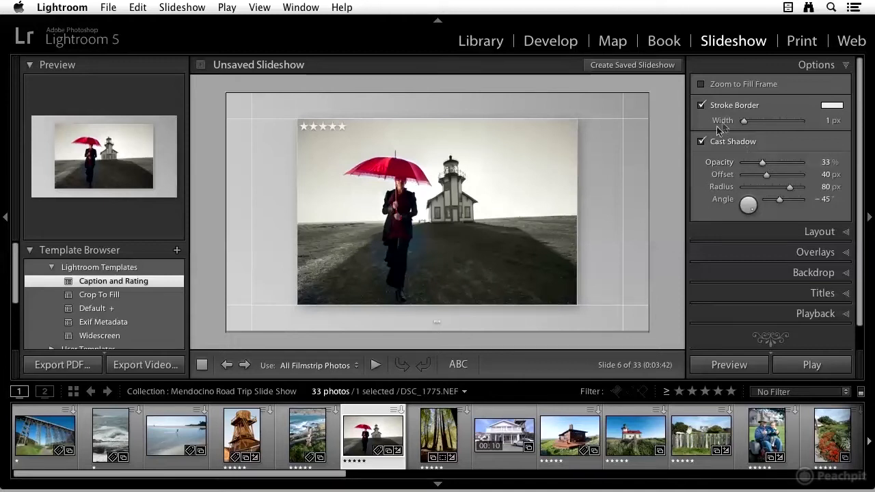
pyautogui.click(701, 140)
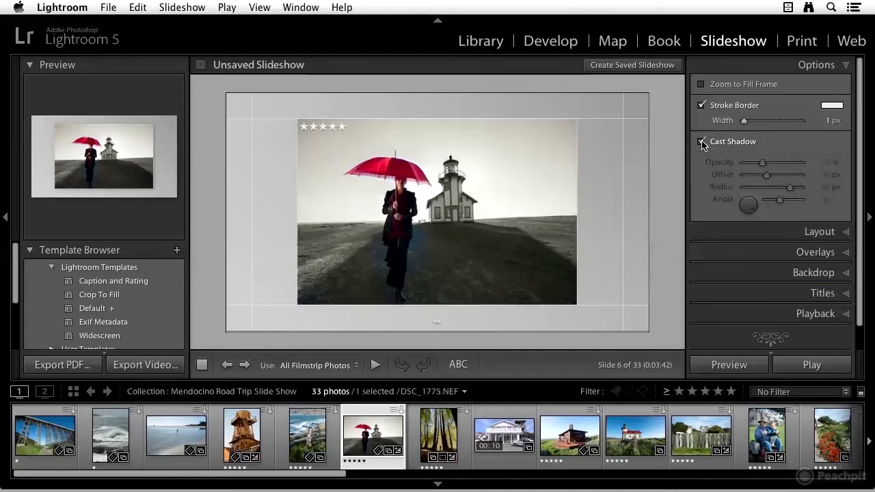
pyautogui.click(701, 141)
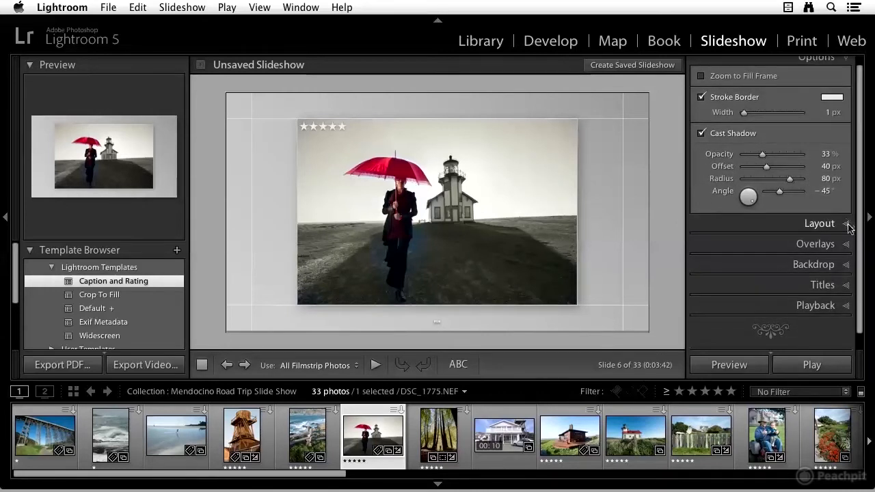
# - Try larger and near-zero linked slide margins in Layout, then return them to 77 px
pyautogui.click(818, 223)
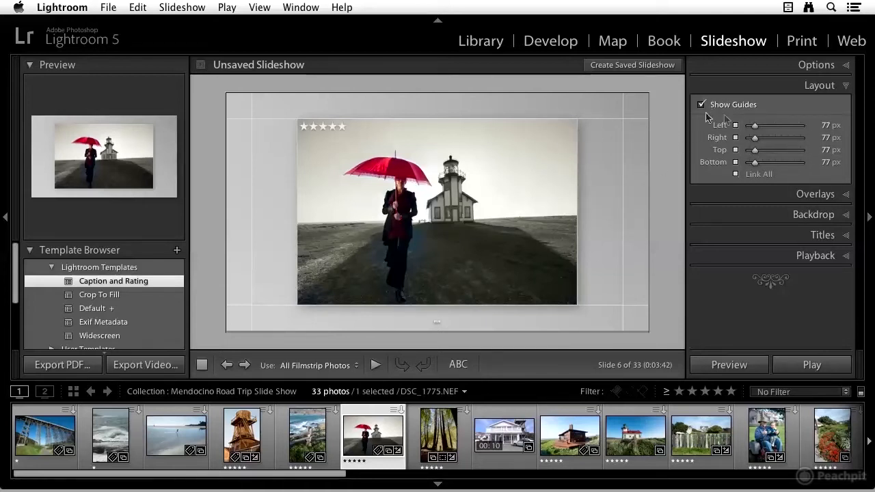
pyautogui.click(701, 104)
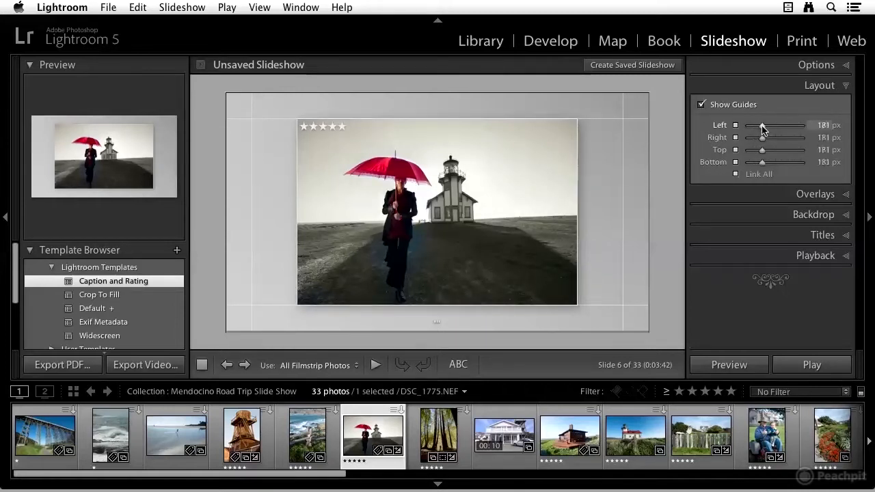
pyautogui.moveTo(777, 126); pyautogui.dragTo(752, 125)
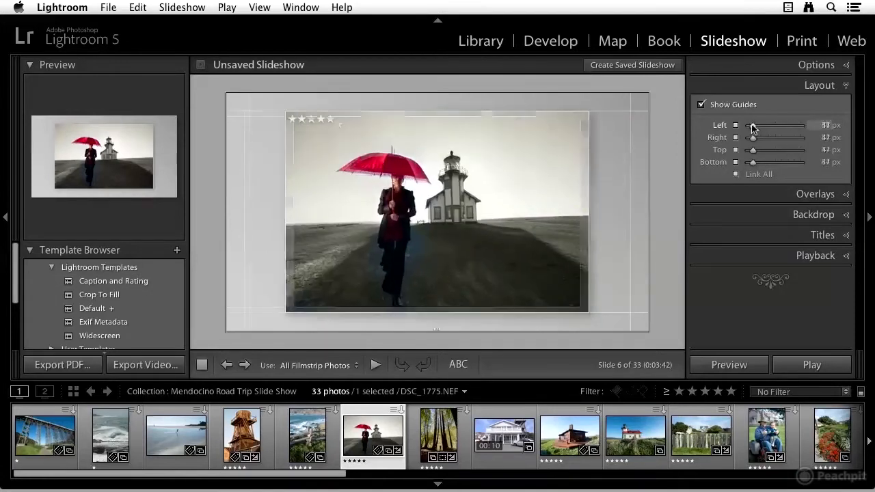
pyautogui.moveTo(752, 126); pyautogui.dragTo(749, 125)
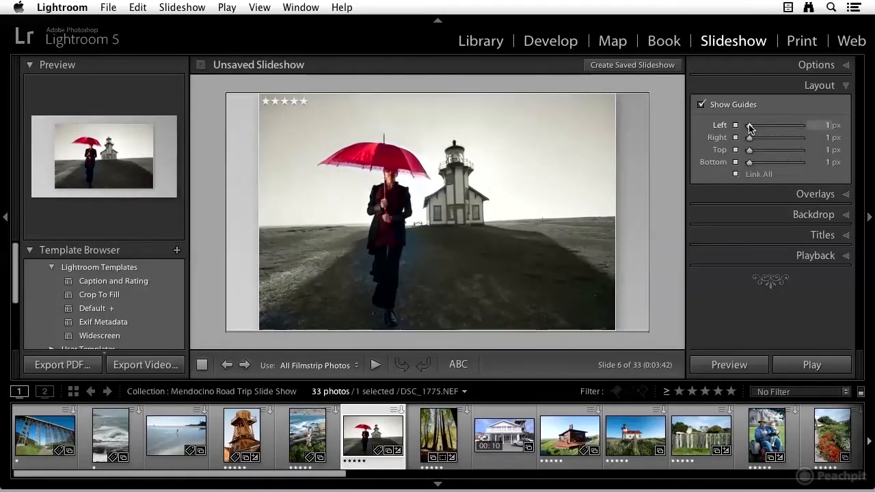
pyautogui.moveTo(749, 124); pyautogui.dragTo(754, 124)
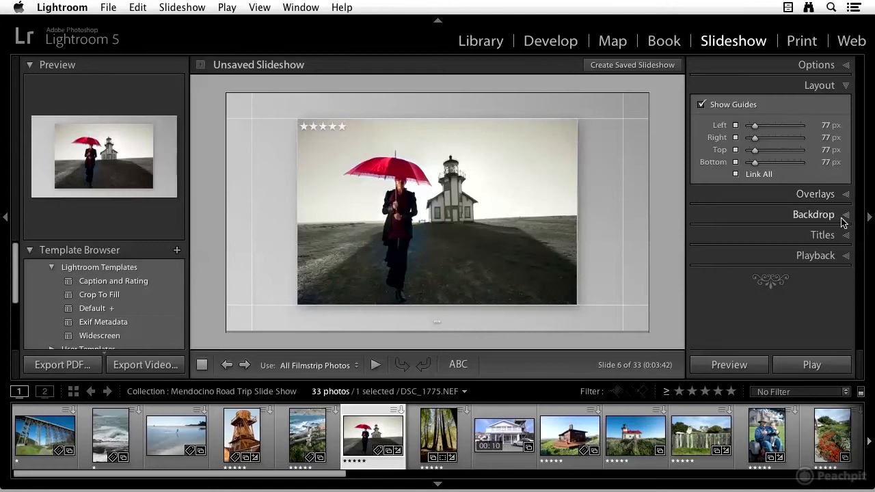
# - Enable the Identity Plate overlay using the saved 'Mendocino Road Trip' plate, checking the plate editor
pyautogui.click(815, 107)
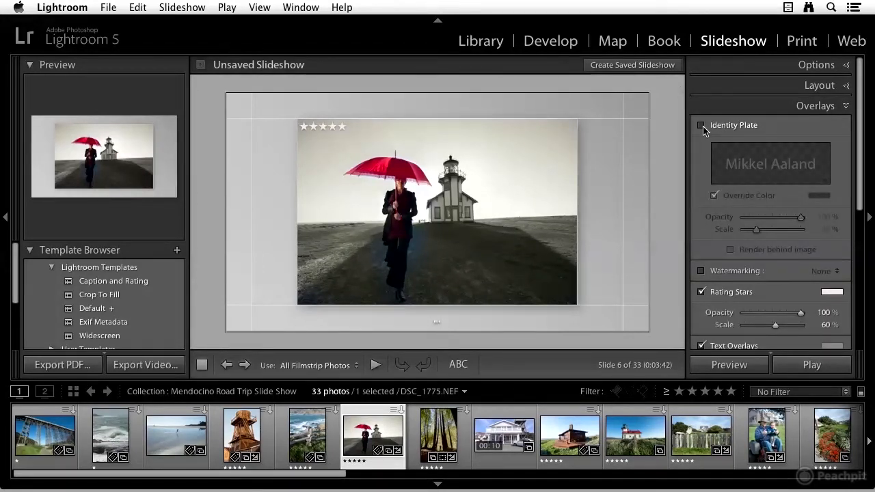
pyautogui.click(700, 126)
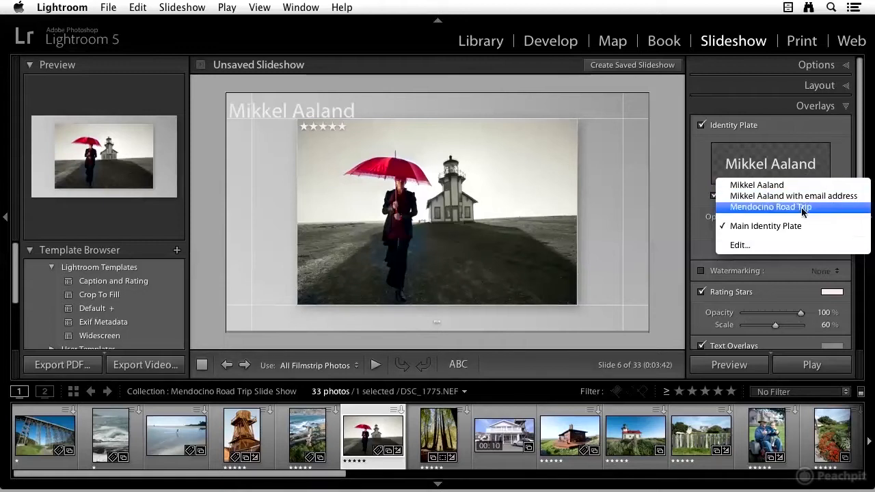
pyautogui.click(769, 208)
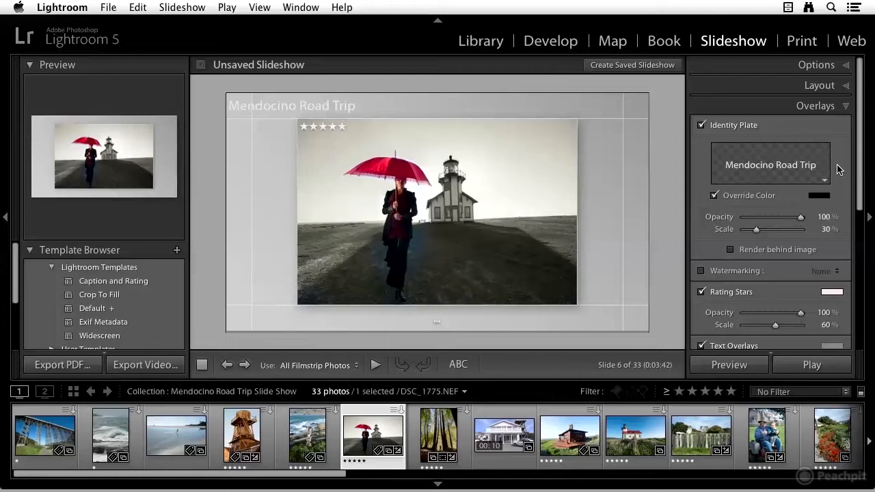
pyautogui.moveTo(828, 172)
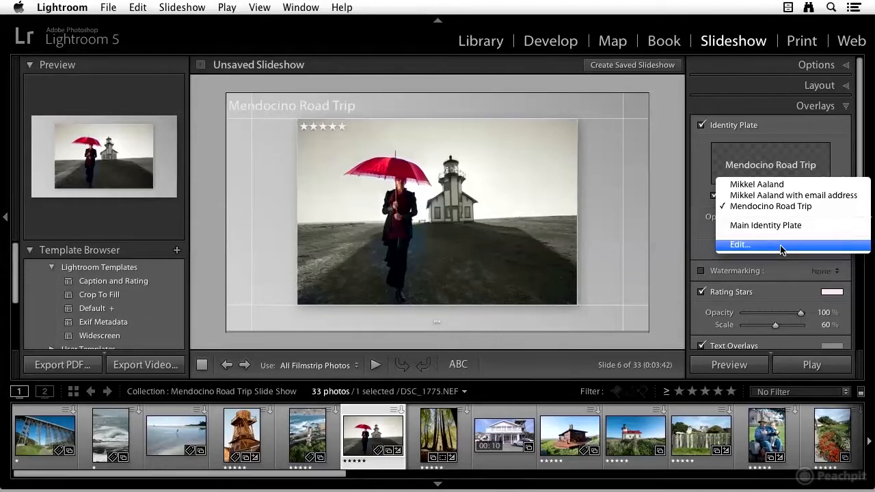
pyautogui.click(740, 245)
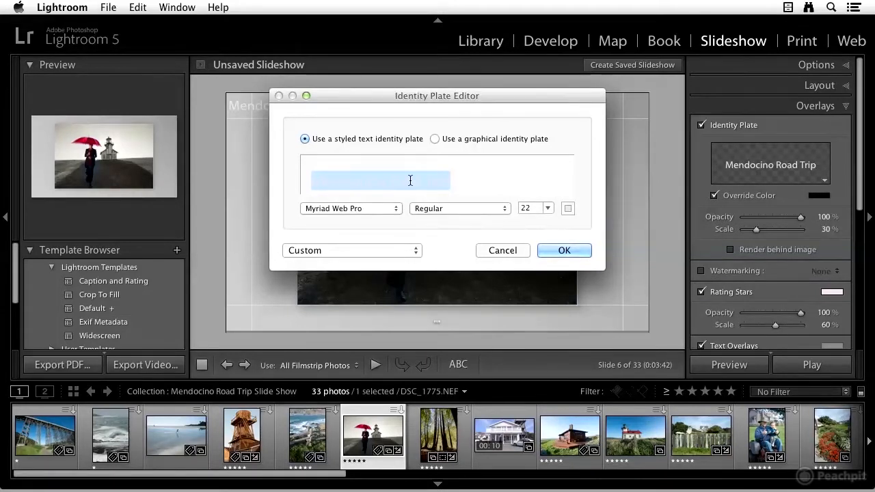
pyautogui.click(353, 250)
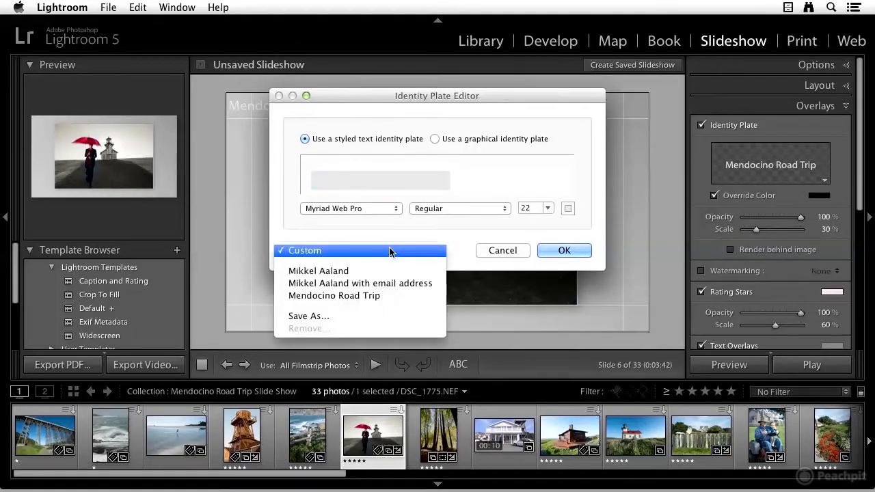
pyautogui.click(563, 250)
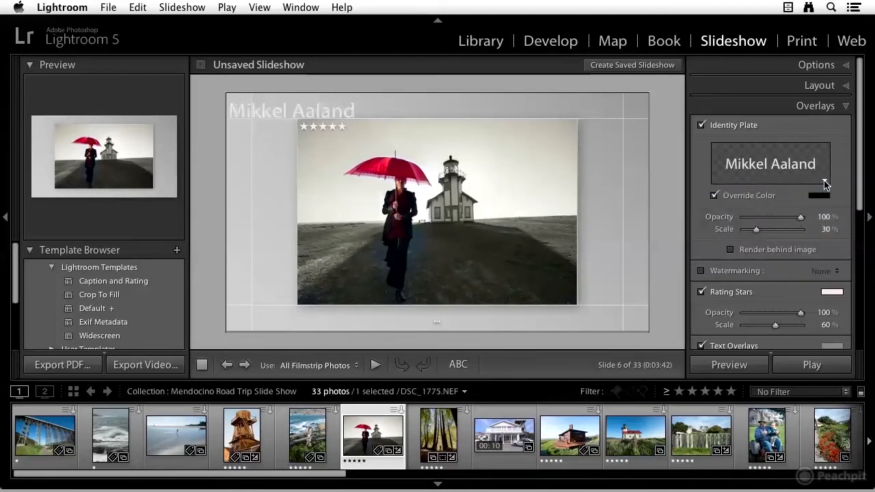
pyautogui.click(770, 164)
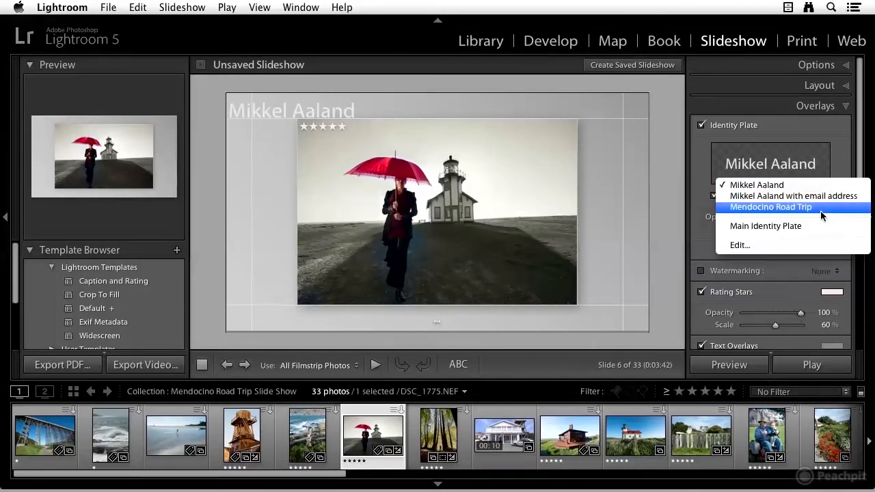
pyautogui.click(770, 206)
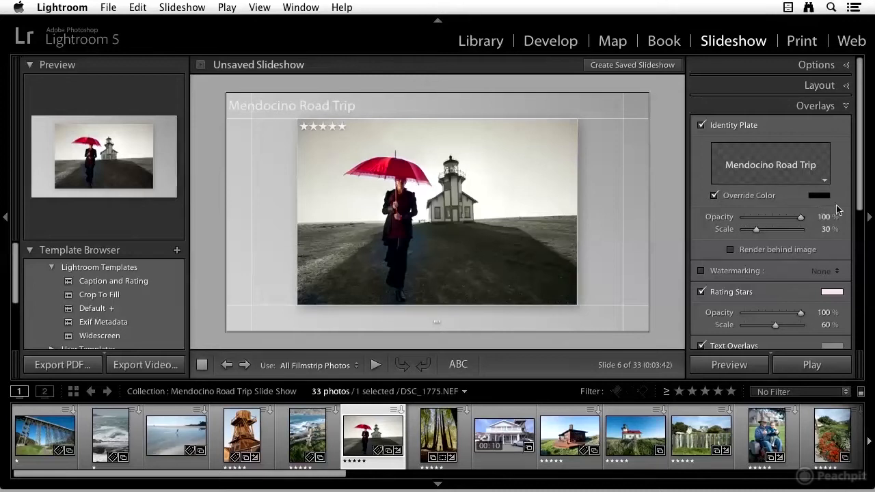
pyautogui.moveTo(304, 107)
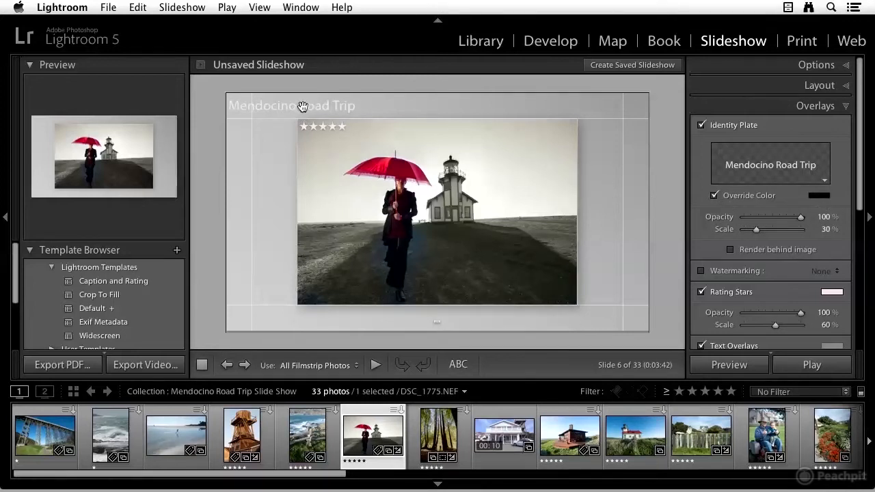
pyautogui.moveTo(339, 106)
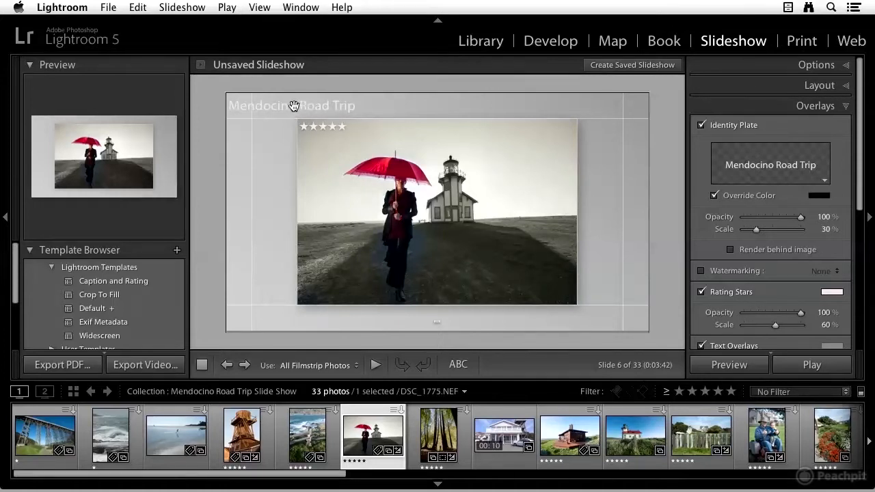
# - Move the title to the top centre of the slide and give it a dark override colour
pyautogui.click(292, 106)
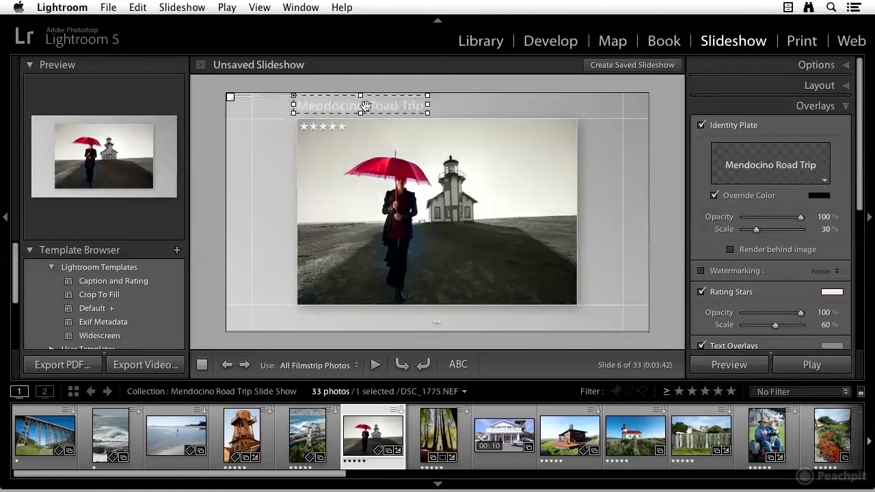
pyautogui.moveTo(361, 107); pyautogui.dragTo(444, 108)
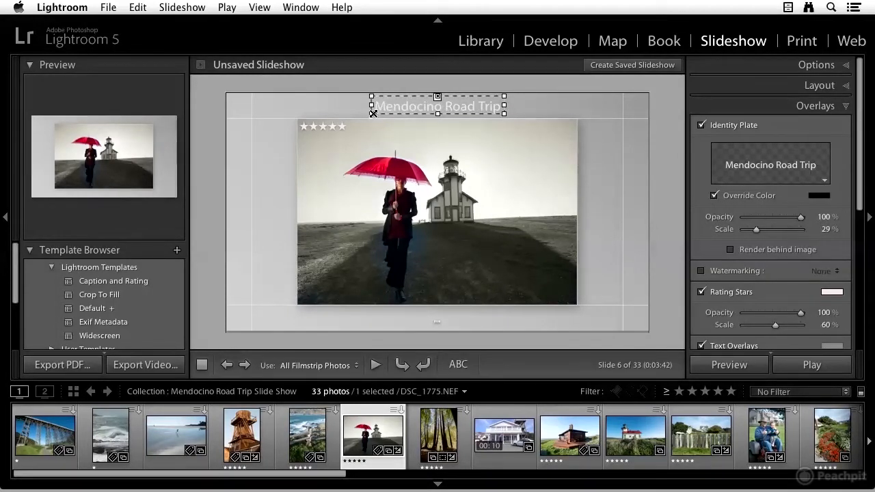
pyautogui.moveTo(499, 148)
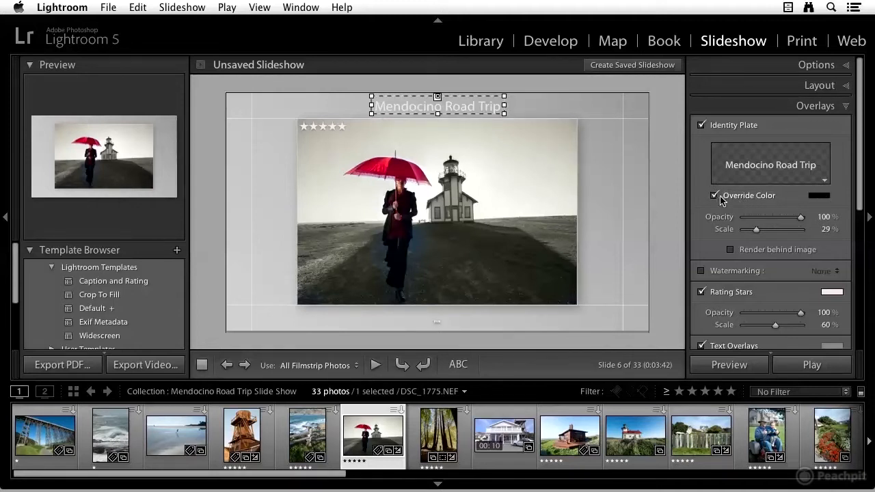
pyautogui.click(715, 196)
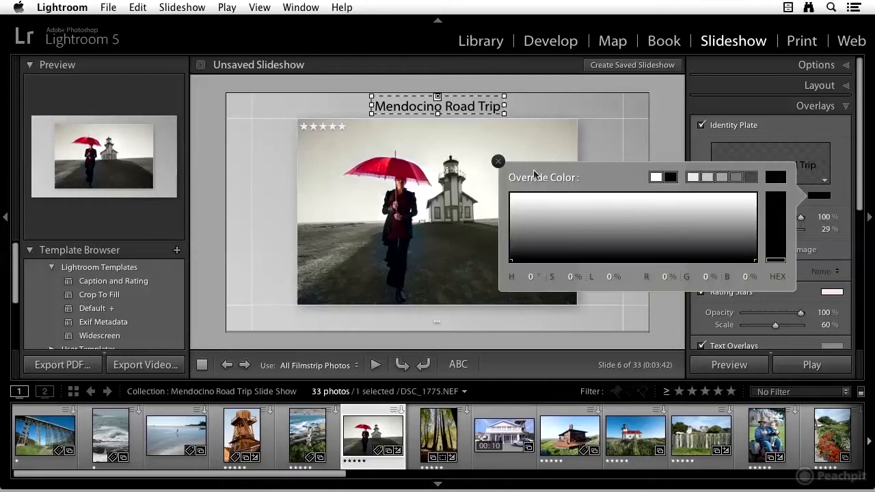
pyautogui.click(498, 162)
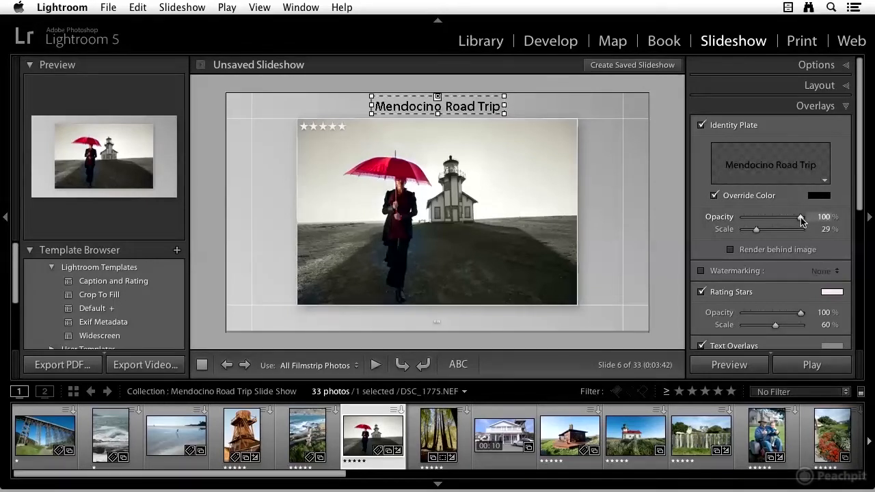
# - Lower the title's opacity to 53% and raise its scale to about 31%
pyautogui.moveTo(817, 216); pyautogui.dragTo(790, 216)
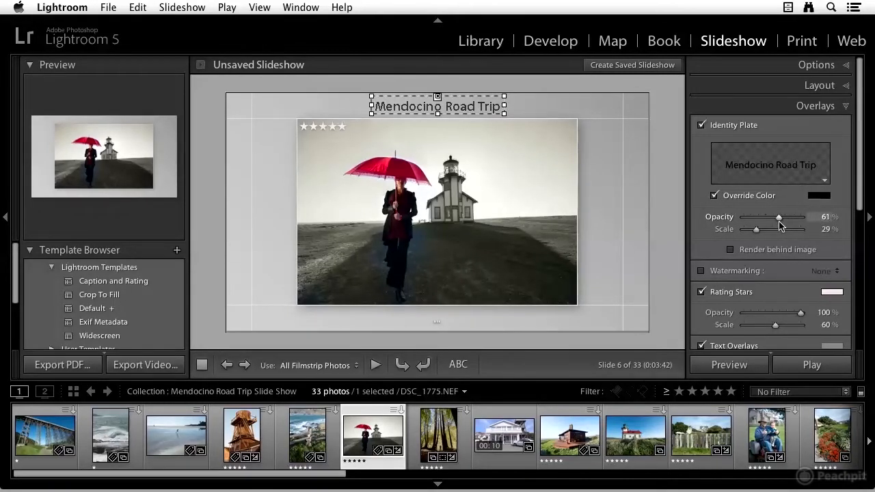
pyautogui.moveTo(790, 216); pyautogui.dragTo(773, 215)
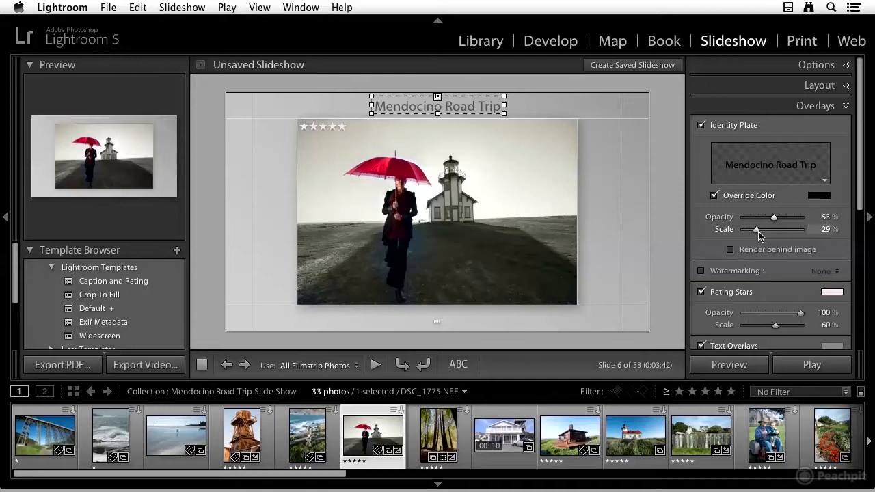
pyautogui.moveTo(755, 230); pyautogui.dragTo(766, 230)
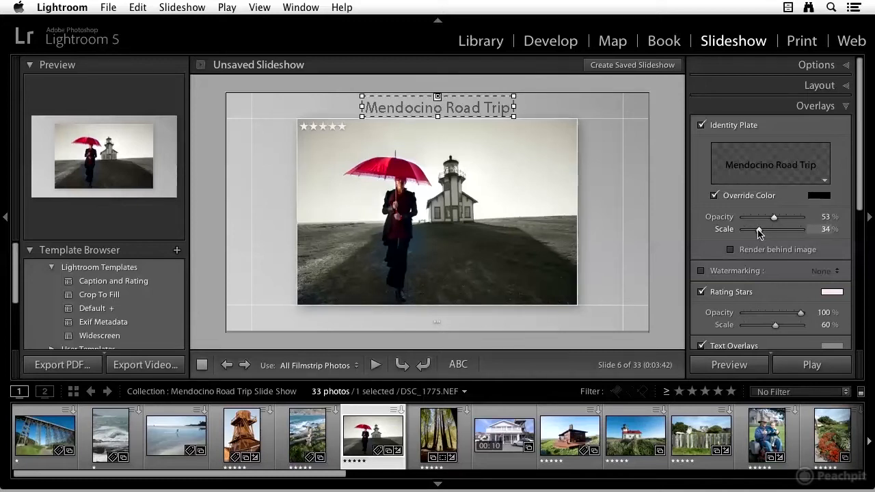
pyautogui.moveTo(780, 229); pyautogui.dragTo(758, 230)
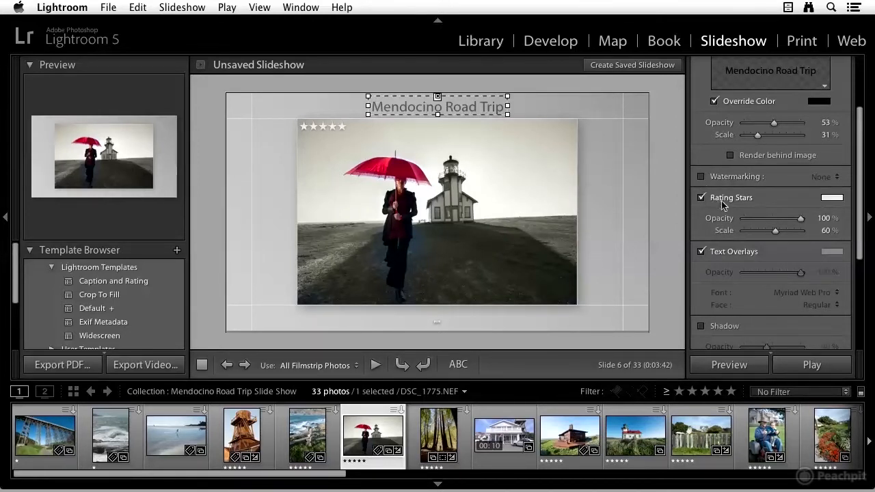
# - Hide the rating stars overlay while keeping text overlays with shadow enabled
pyautogui.click(701, 197)
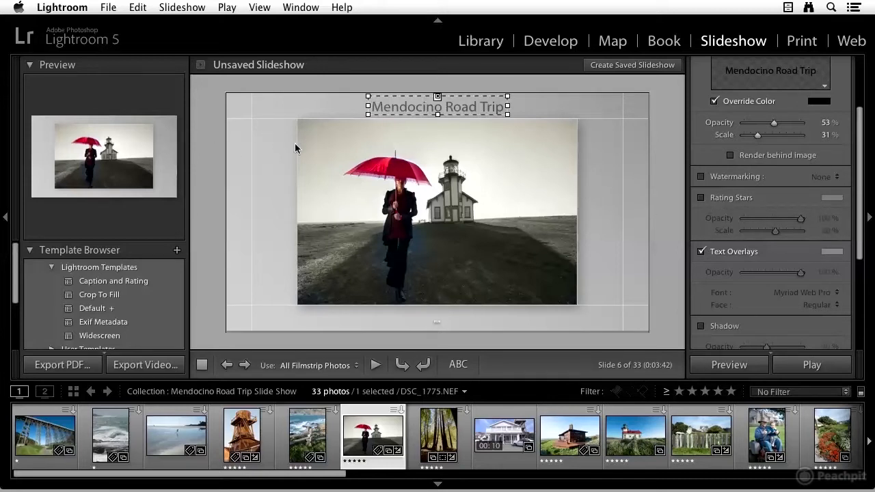
pyautogui.scroll(-3)
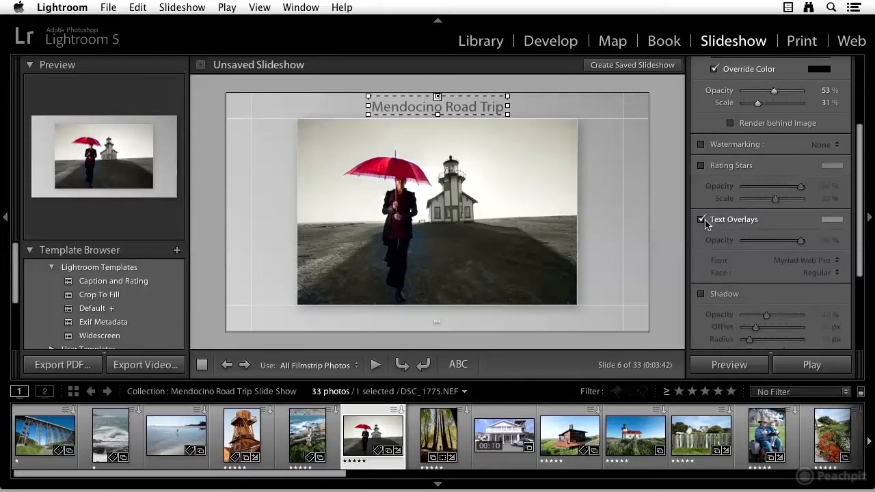
pyautogui.click(701, 218)
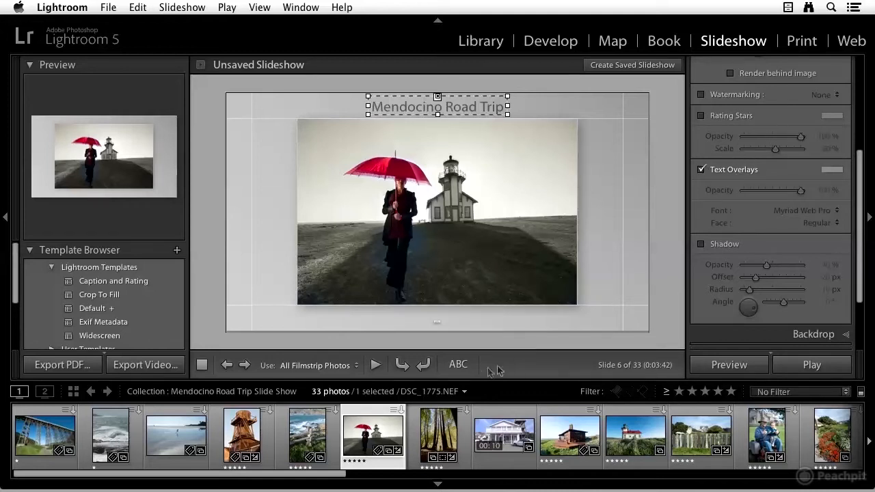
pyautogui.moveTo(458, 364)
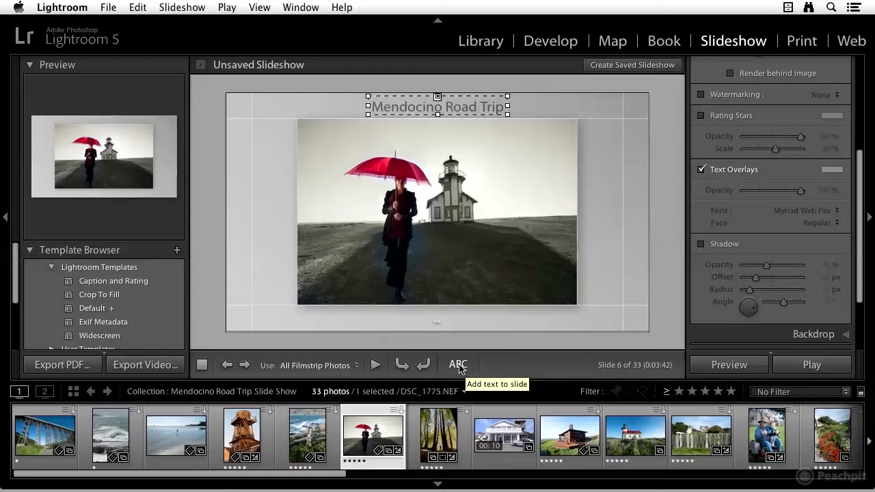
# - Add a text overlay to the slide and list its source options such as Caption, Date and Filename
pyautogui.click(456, 364)
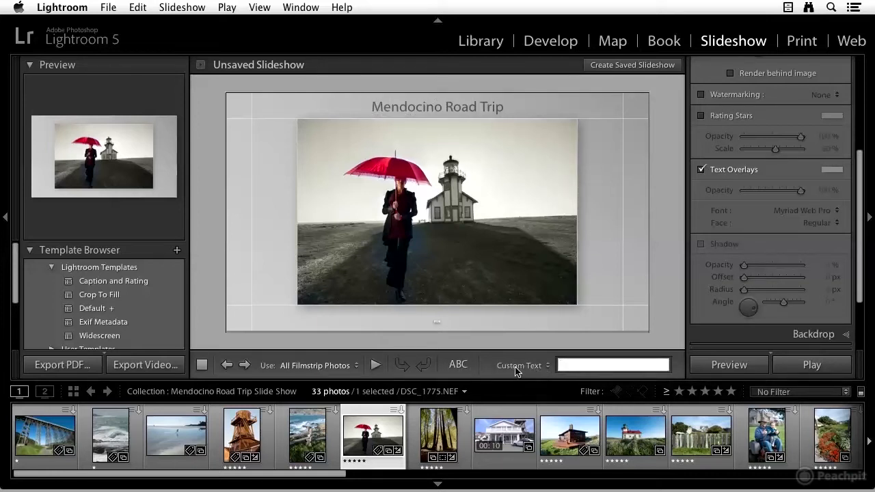
pyautogui.click(612, 363)
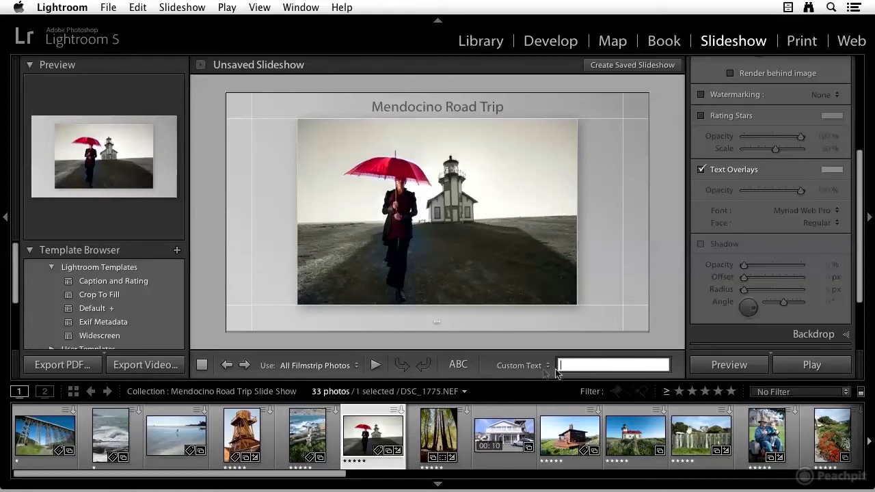
pyautogui.moveTo(546, 369)
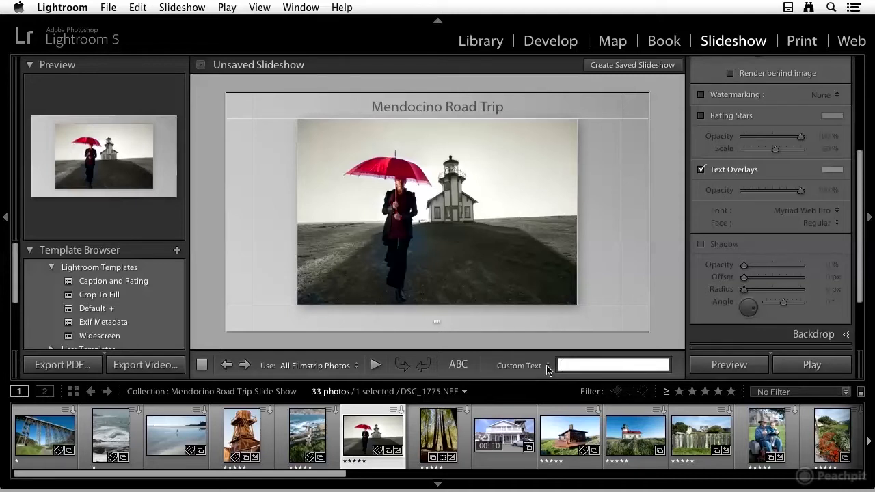
pyautogui.click(540, 365)
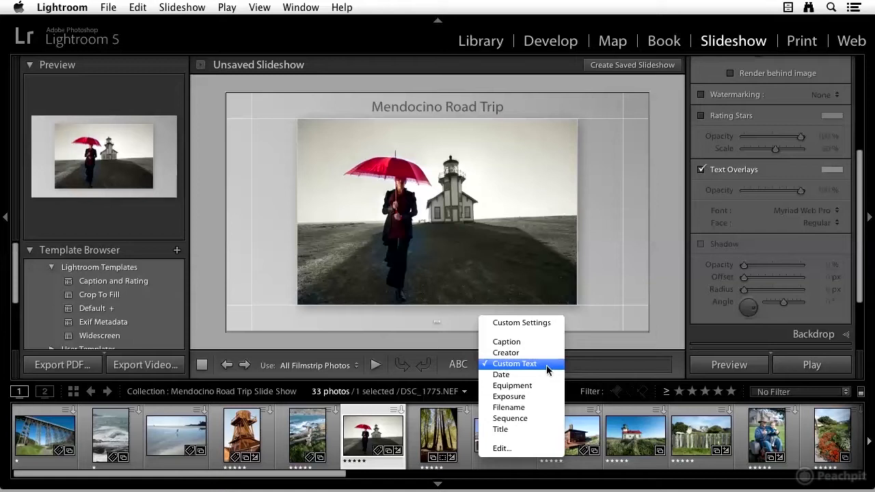
# - Show the photo's Creator as the overlay text and move it centred below the photo
pyautogui.click(506, 353)
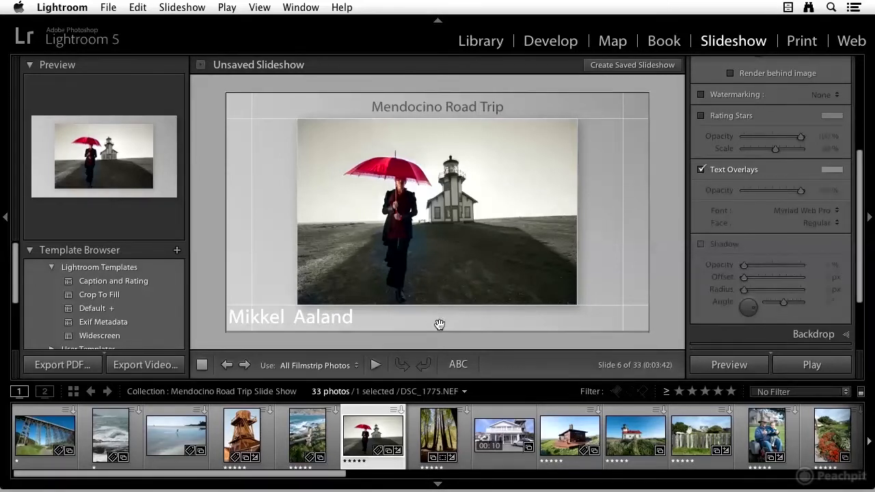
pyautogui.click(289, 315)
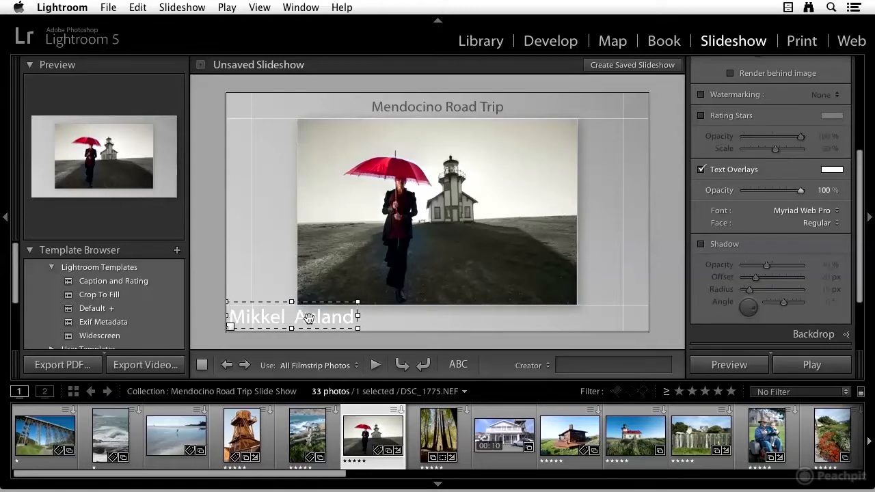
pyautogui.moveTo(294, 317); pyautogui.dragTo(437, 317)
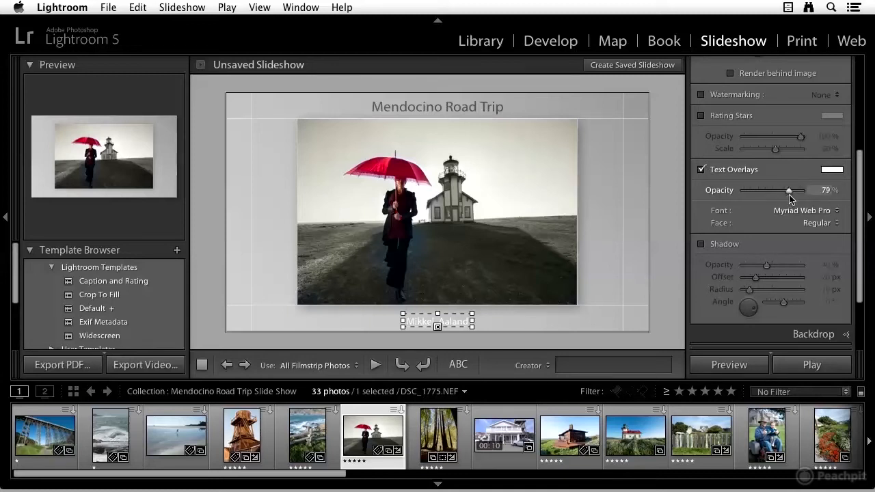
# - Lower the creator text opacity to 72% and leave its shadow off after trying it
pyautogui.moveTo(791, 190); pyautogui.dragTo(784, 190)
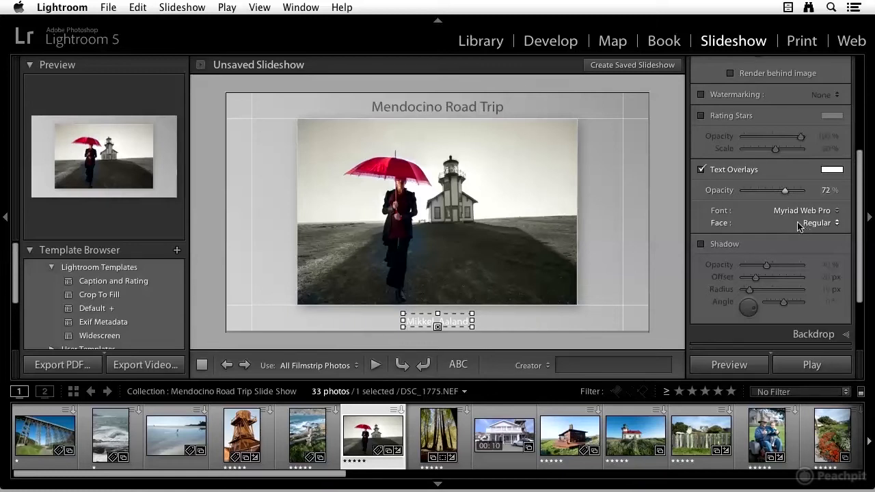
pyautogui.click(701, 243)
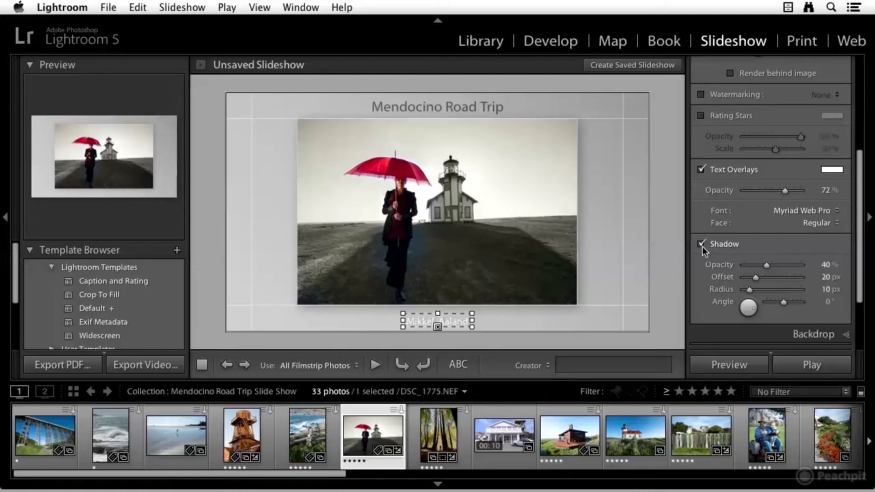
pyautogui.click(701, 243)
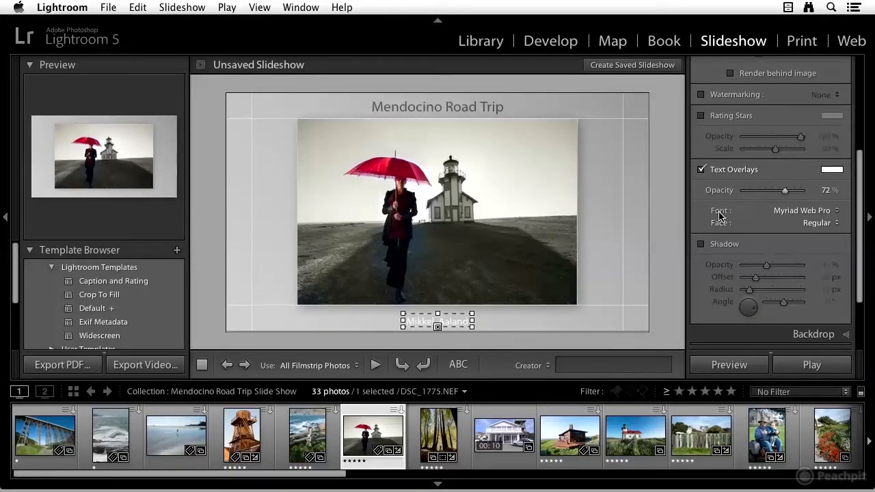
pyautogui.scroll(-3)
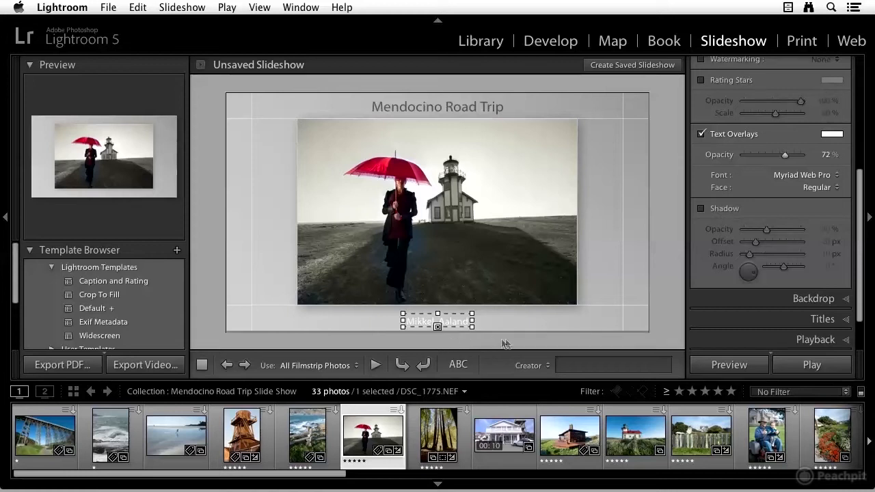
pyautogui.moveTo(561, 353)
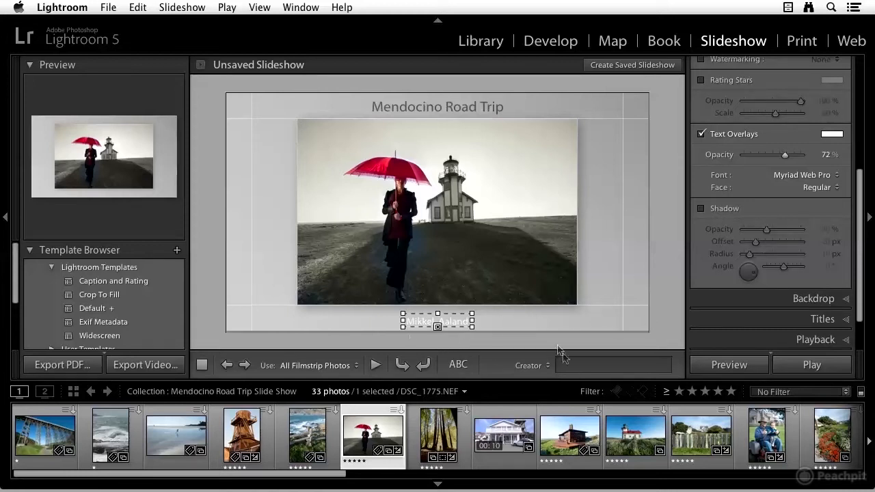
pyautogui.click(530, 365)
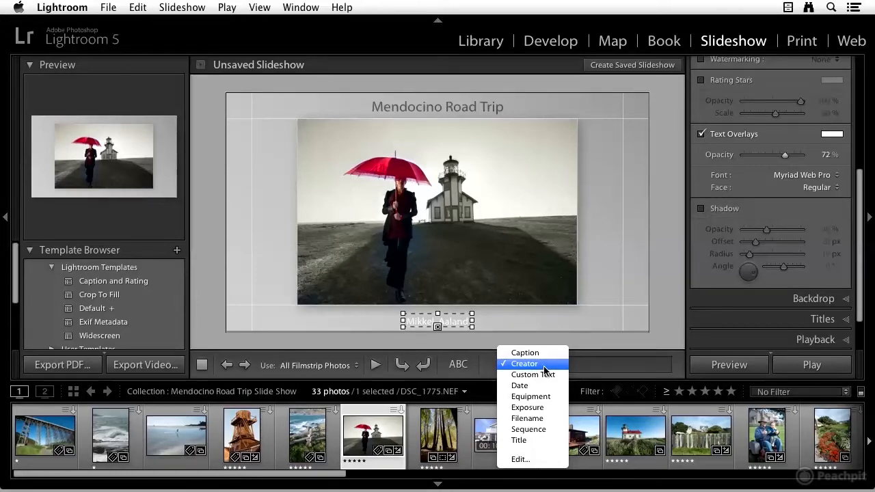
pyautogui.moveTo(519, 385)
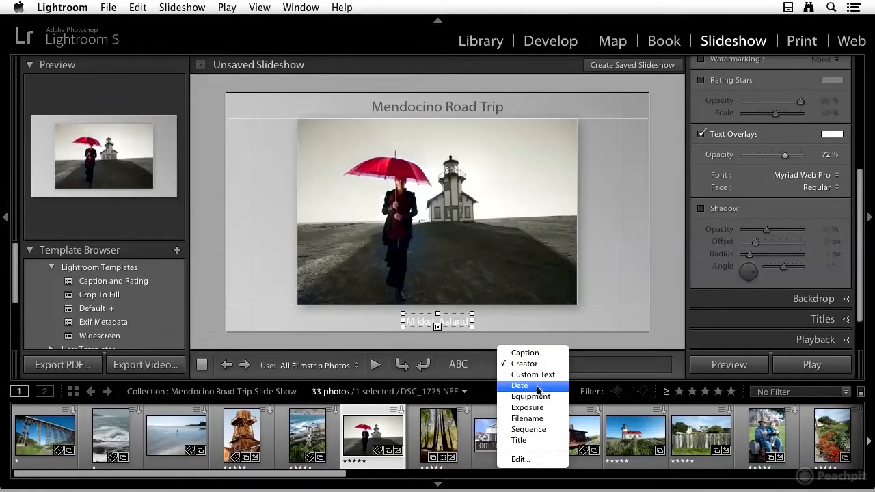
pyautogui.moveTo(527, 407)
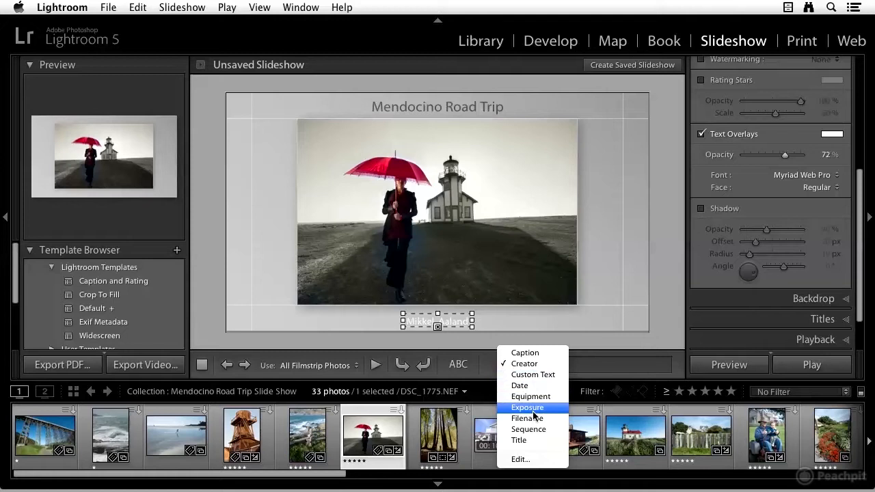
pyautogui.moveTo(519, 459)
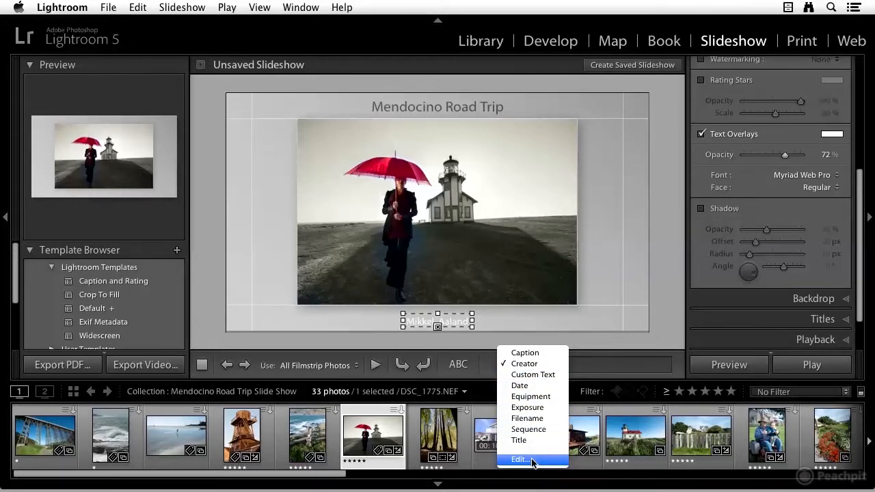
pyautogui.click(520, 459)
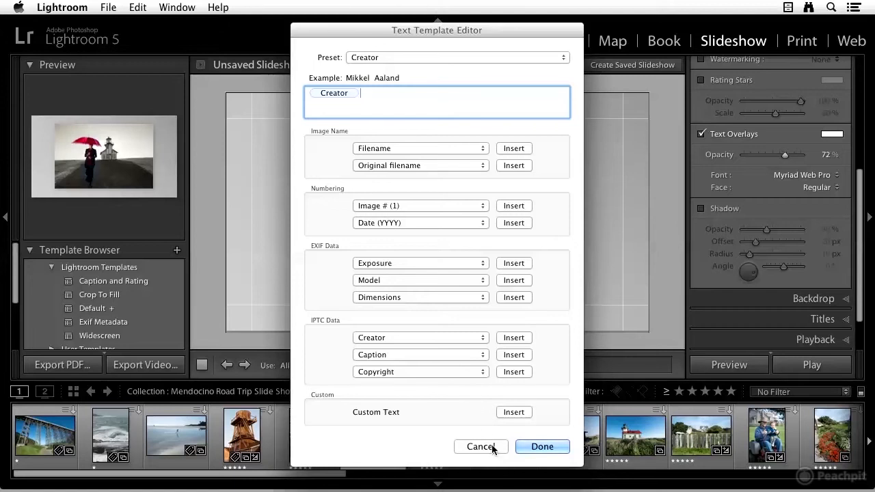
pyautogui.click(541, 445)
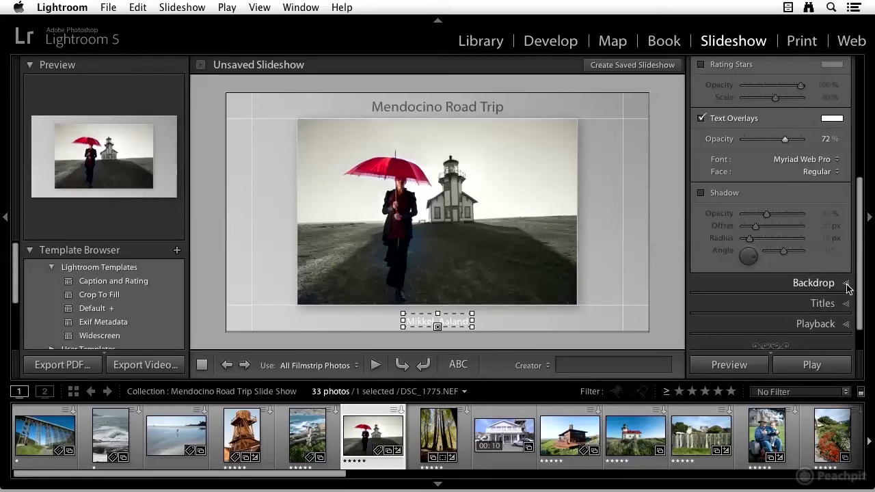
# - Expand the Backdrop panel and try the Color Wash off and back on
pyautogui.click(813, 281)
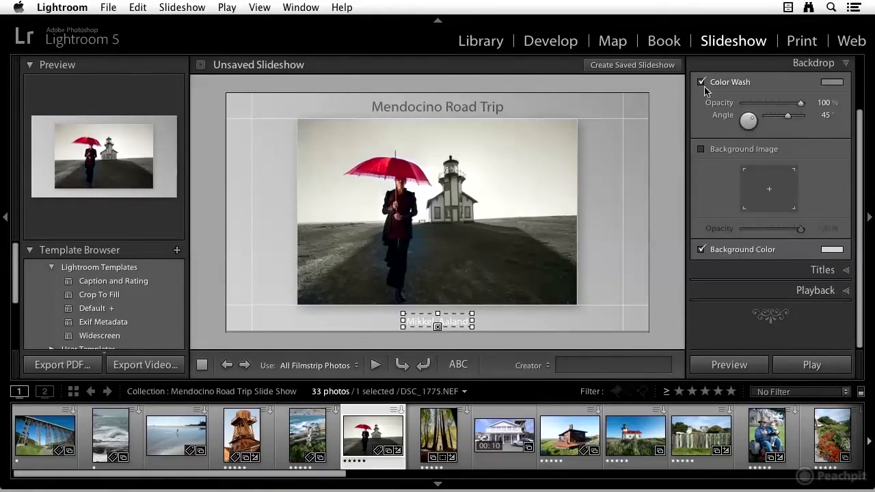
pyautogui.click(700, 82)
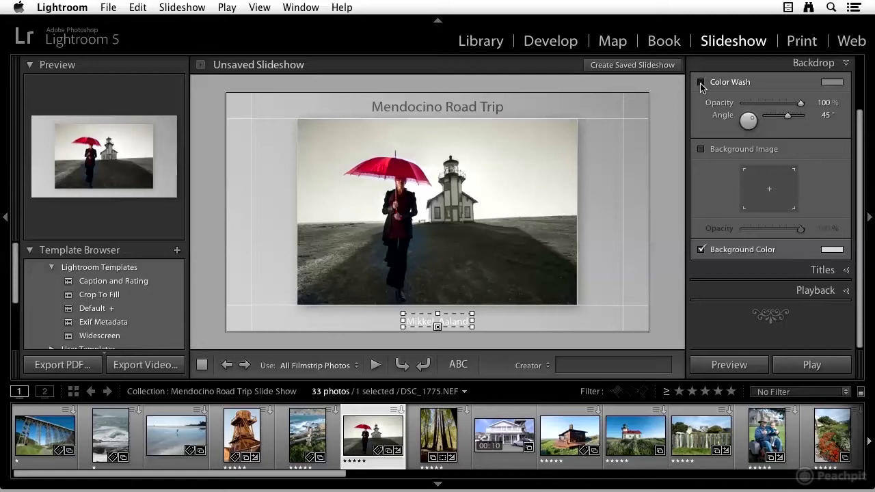
pyautogui.click(700, 82)
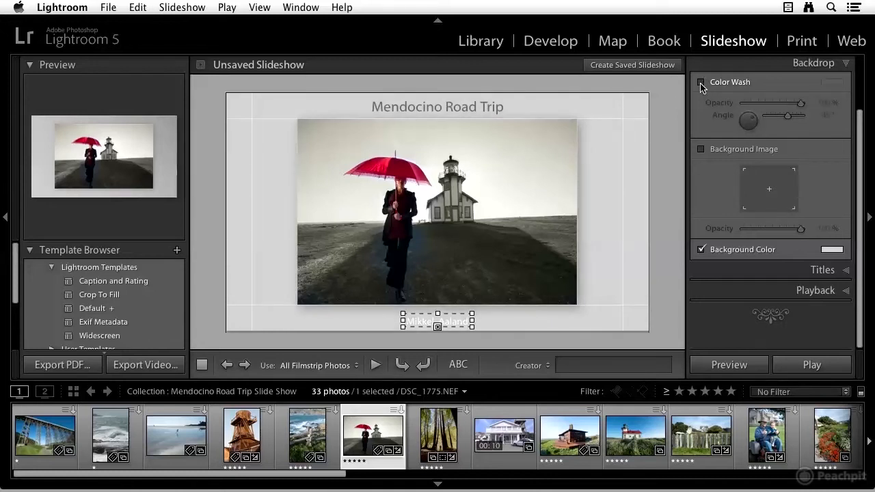
pyautogui.click(699, 82)
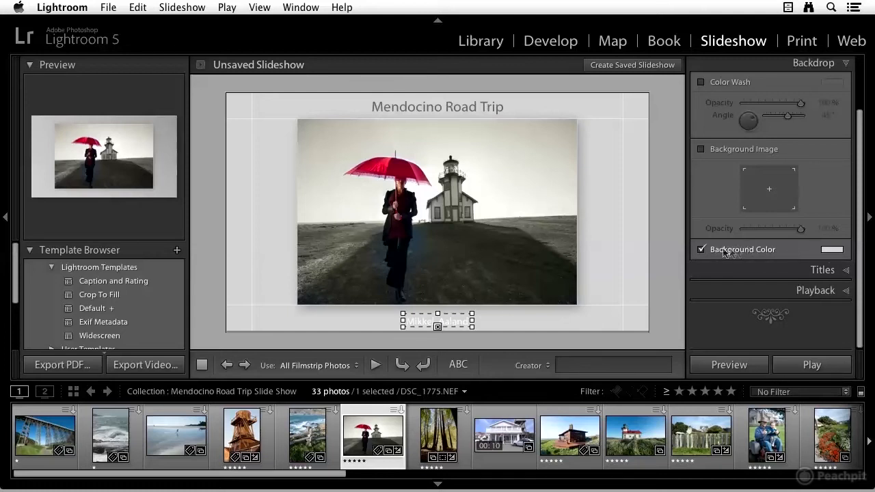
# - Try the Background Color off and on, leaving both wash and colour enabled
pyautogui.click(700, 249)
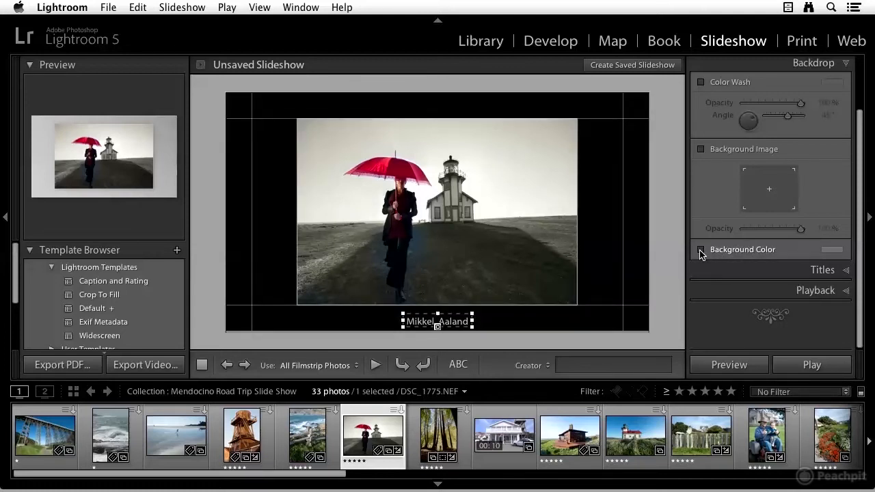
pyautogui.click(700, 248)
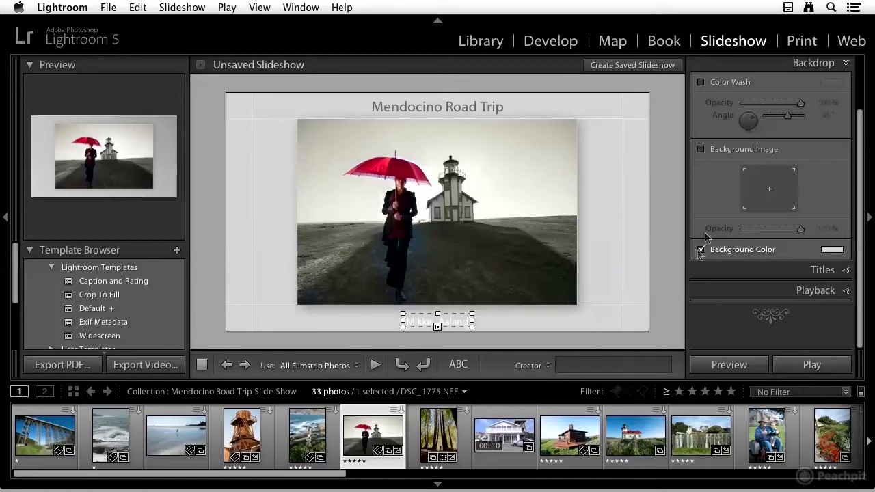
pyautogui.click(700, 82)
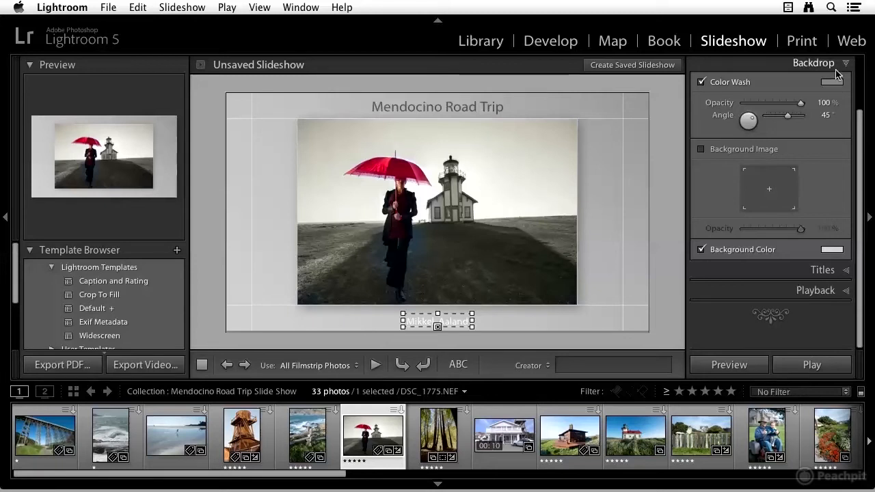
pyautogui.moveTo(579, 153)
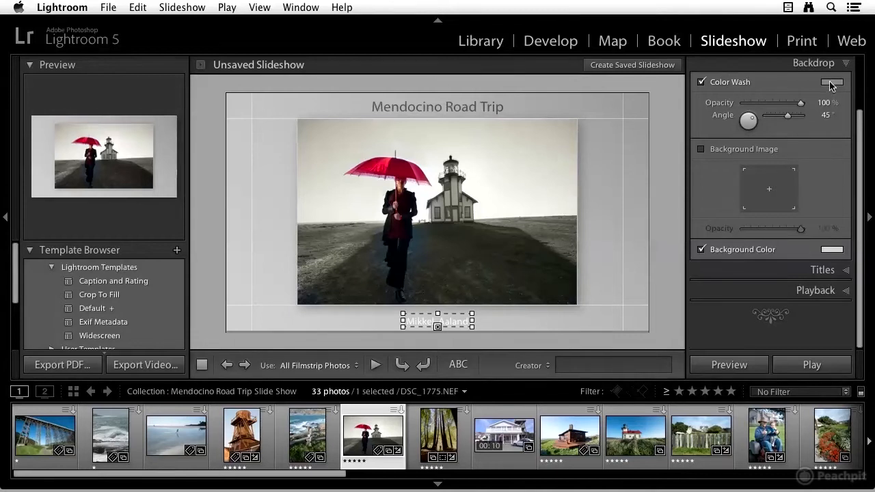
pyautogui.click(834, 82)
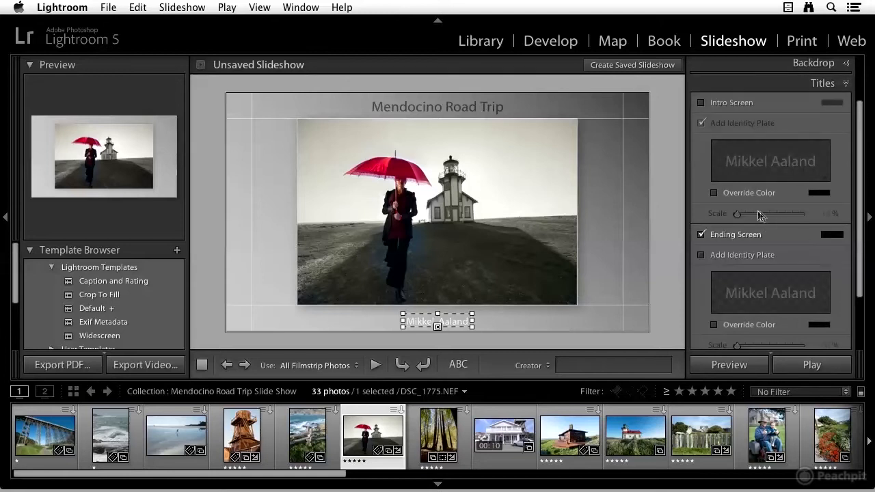
pyautogui.moveTo(790, 225)
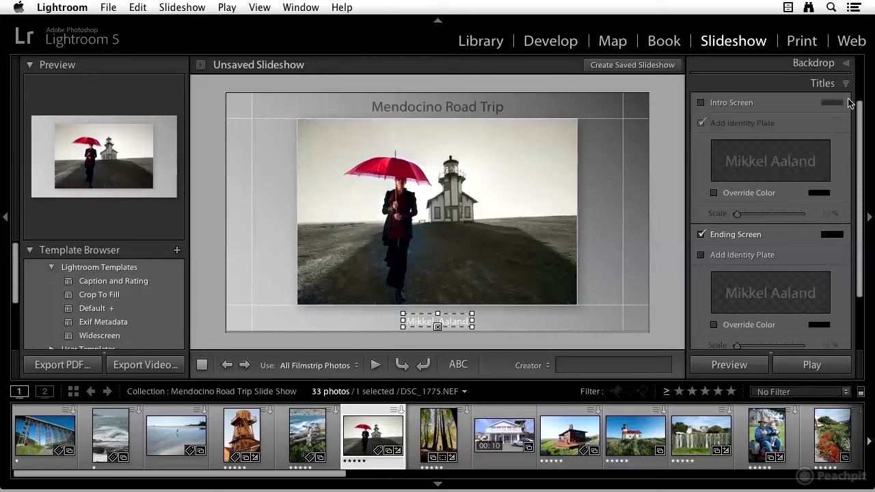
# - Collapse the Titles panel so all slideshow settings sections are closed
pyautogui.click(822, 83)
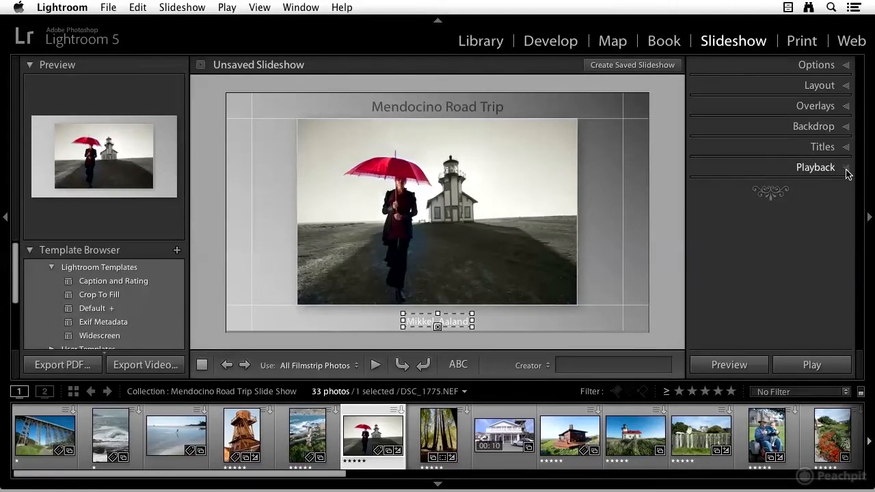
# - Enable slideshow audio in Playback with the audio balance centred between video and music
pyautogui.click(814, 167)
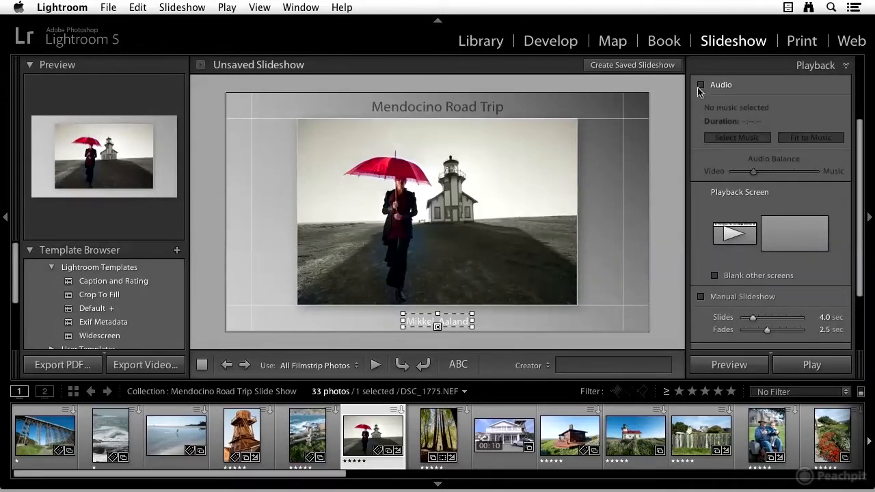
pyautogui.click(700, 84)
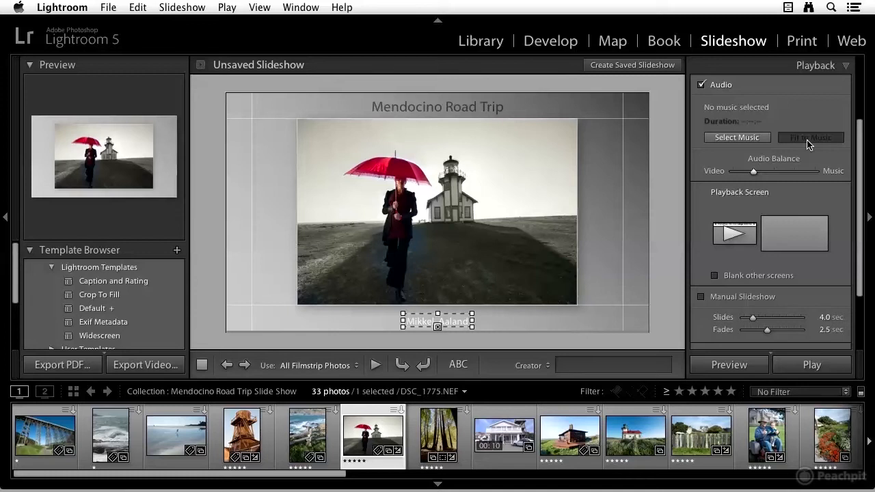
pyautogui.moveTo(806, 136)
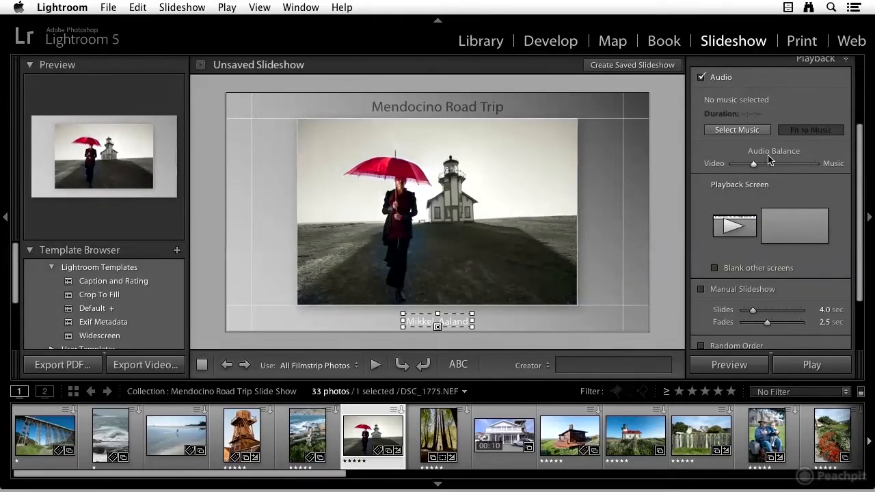
pyautogui.moveTo(770, 164)
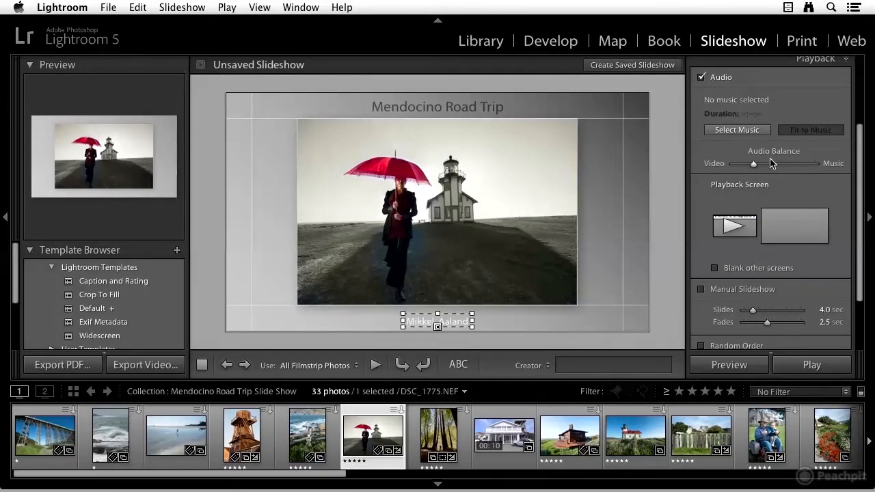
pyautogui.moveTo(772, 159)
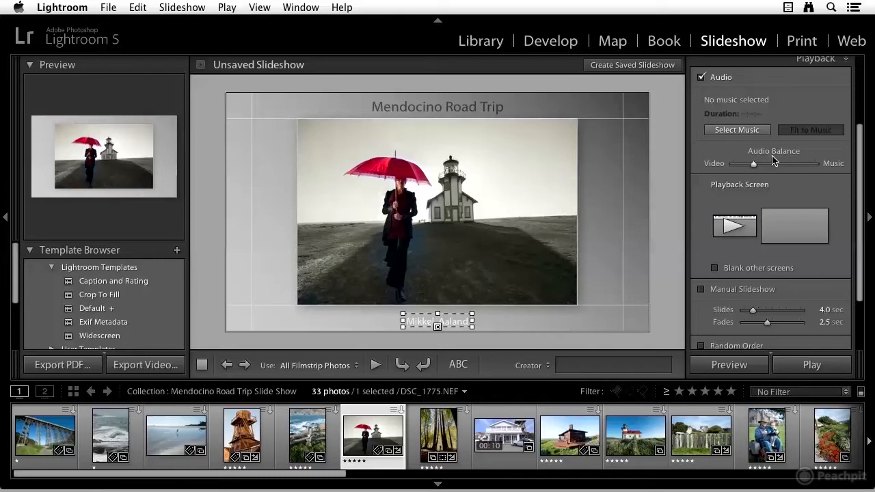
pyautogui.moveTo(750, 185)
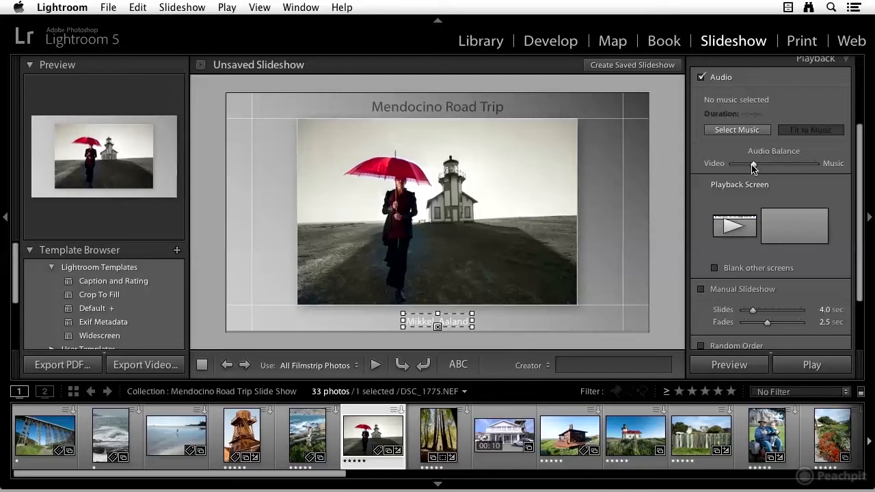
pyautogui.moveTo(753, 170)
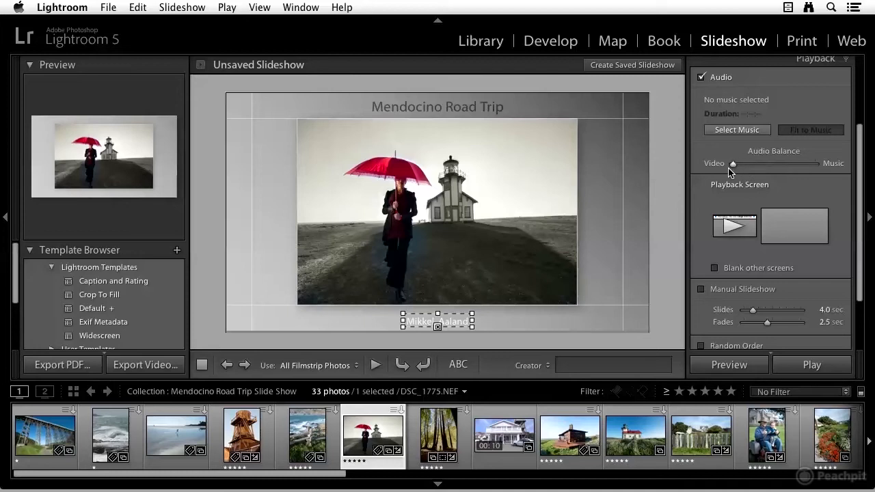
pyautogui.moveTo(731, 171)
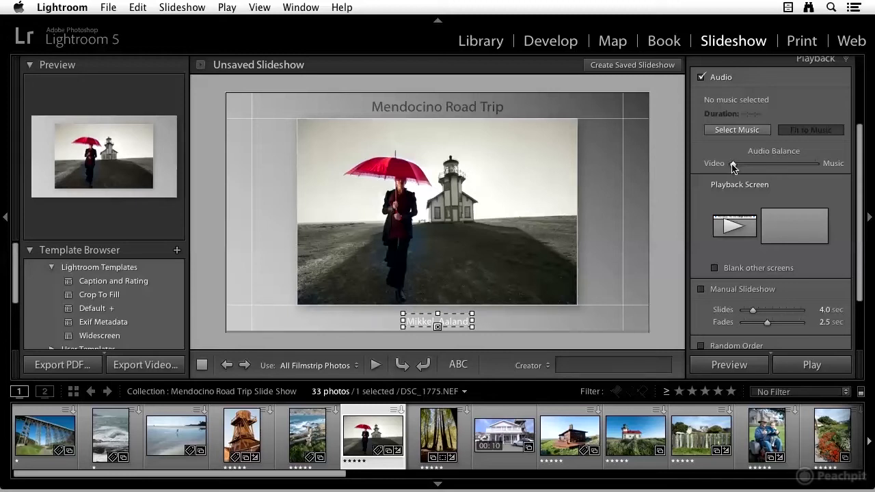
pyautogui.moveTo(732, 164); pyautogui.dragTo(818, 164)
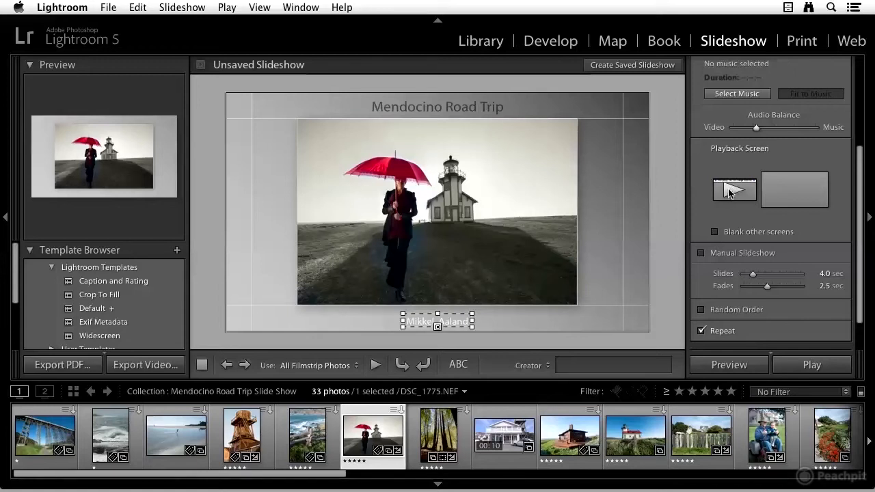
pyautogui.moveTo(787, 188)
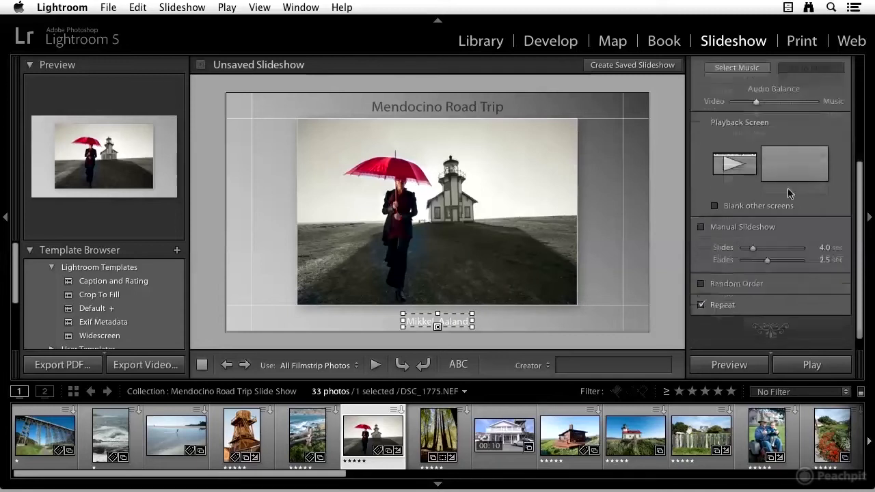
# - Try manual advancing and switch it back off, keeping 4.0 second slides with 2.5 second fades
pyautogui.scroll(-3)
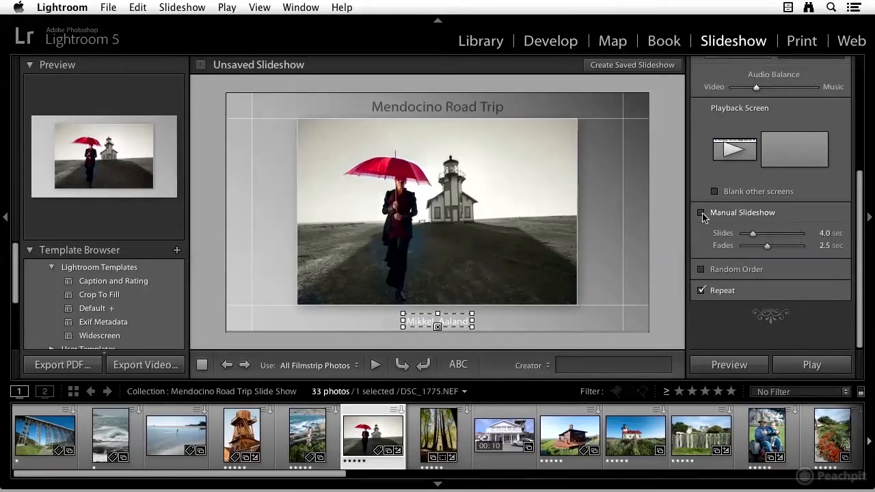
pyautogui.click(702, 213)
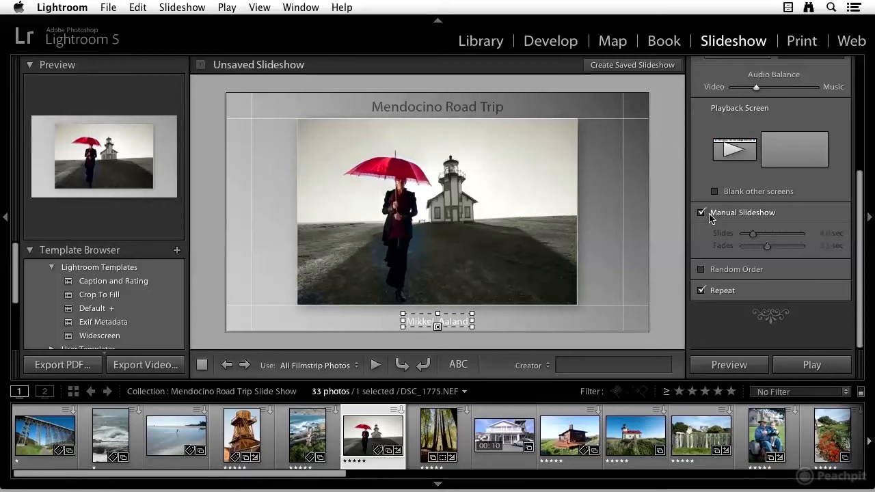
pyautogui.click(701, 214)
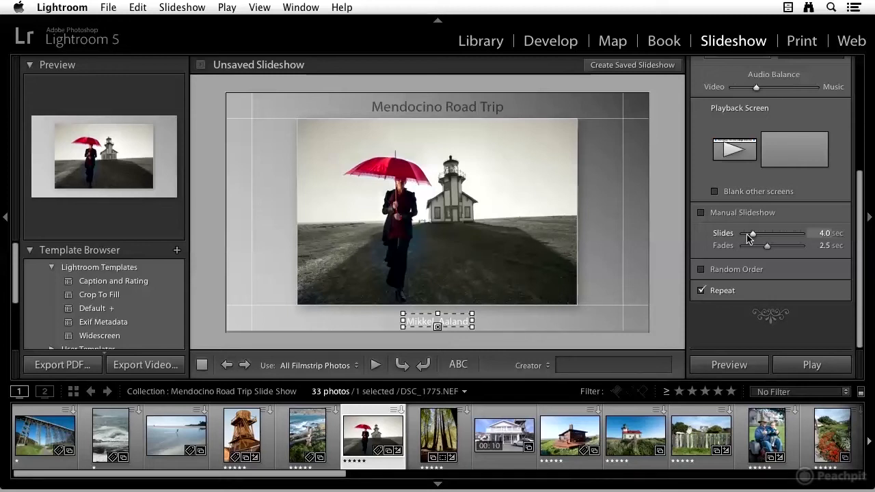
pyautogui.moveTo(754, 235)
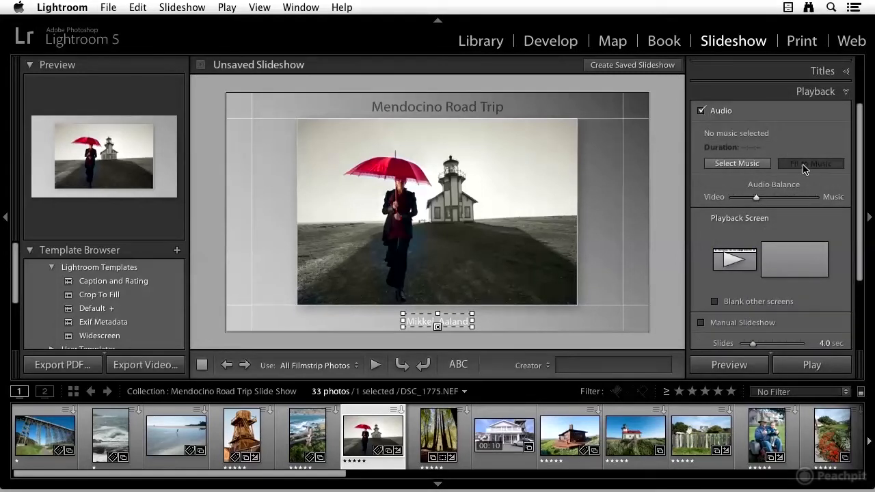
pyautogui.scroll(-3)
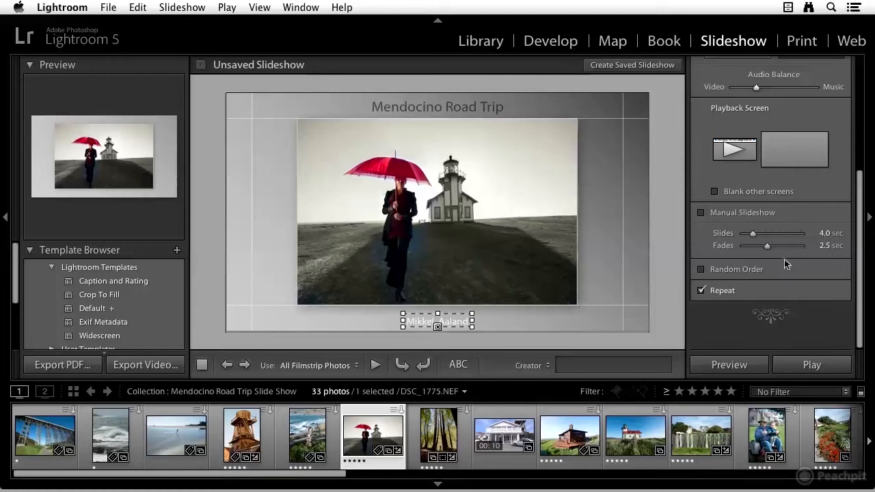
pyautogui.moveTo(704, 273)
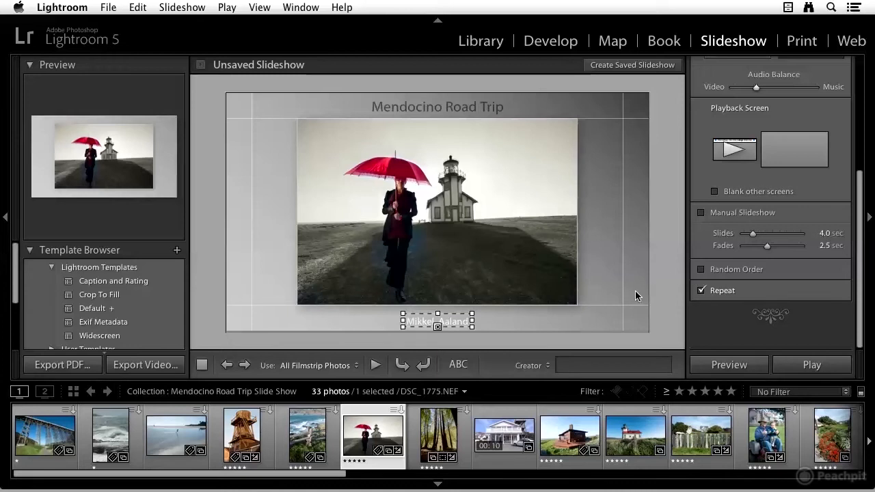
pyautogui.moveTo(612, 305)
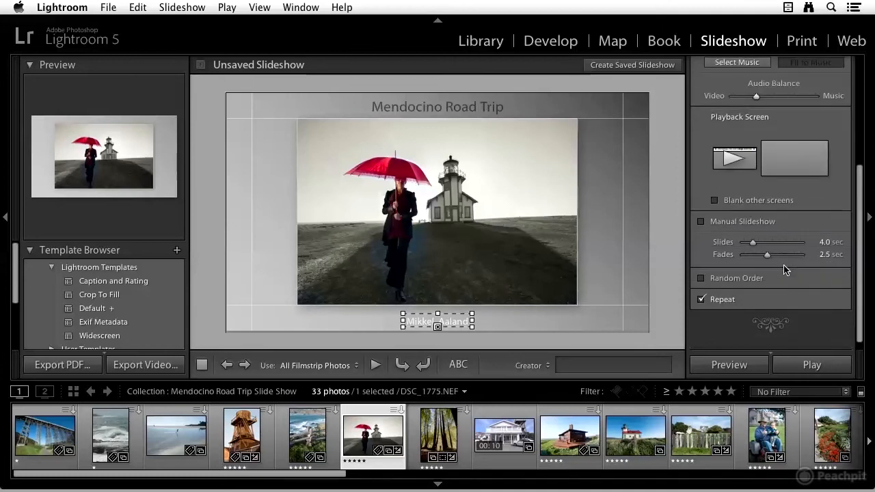
# - Select the redwoods photo in the filmstrip as the starting slide
pyautogui.click(503, 435)
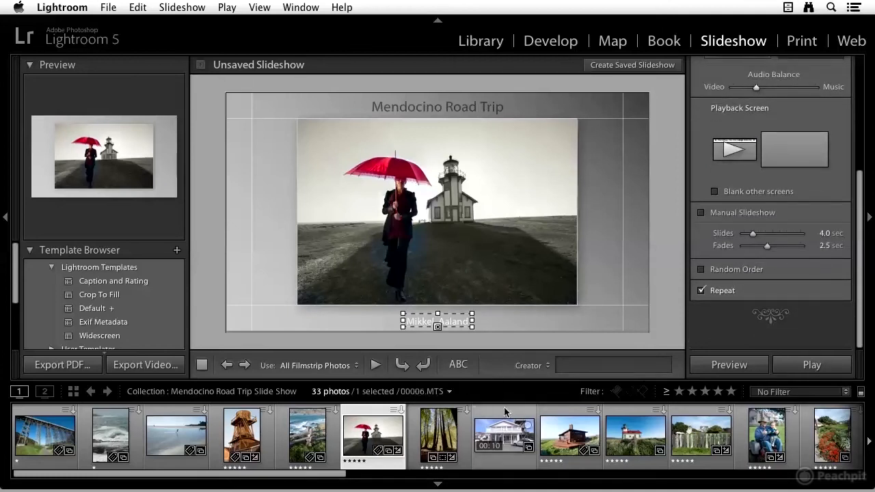
pyautogui.click(437, 436)
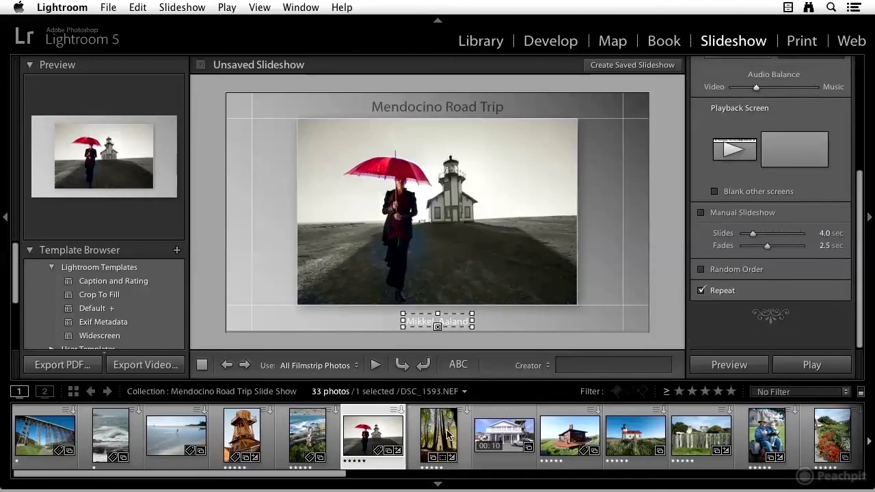
pyautogui.click(437, 436)
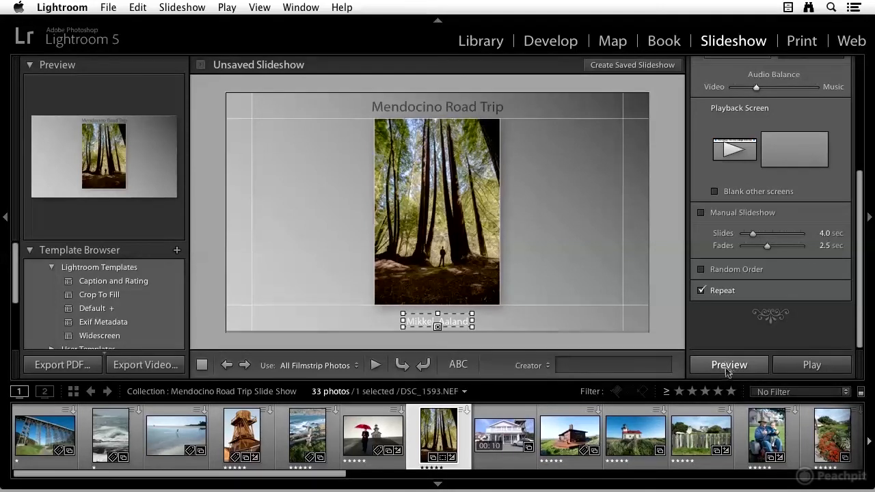
# - Preview the slideshow in the work area through several slides, then stop it
pyautogui.click(728, 364)
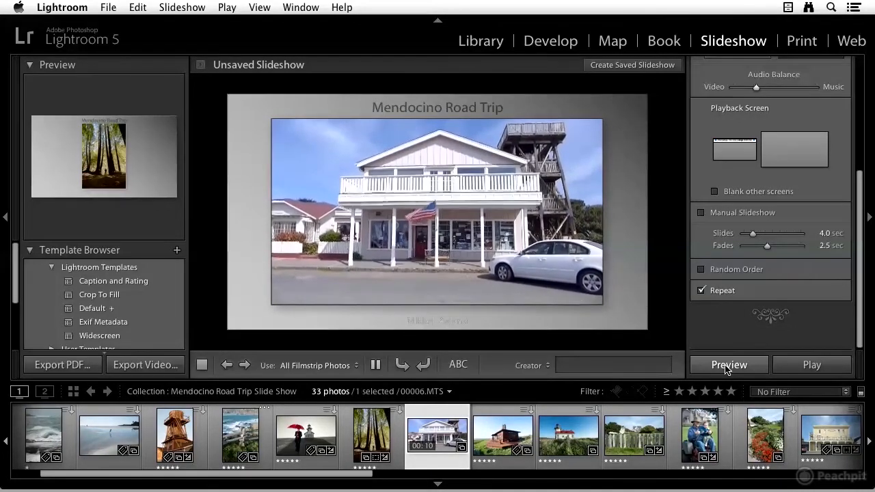
pyautogui.click(728, 364)
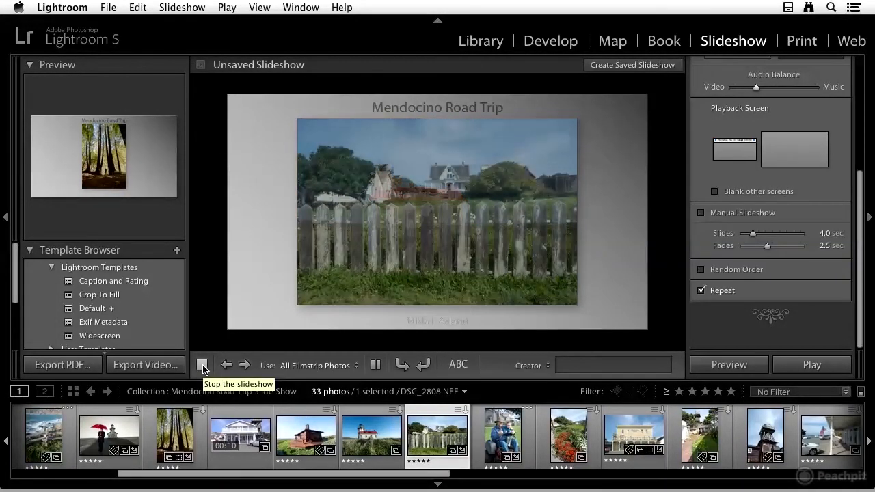
pyautogui.click(202, 364)
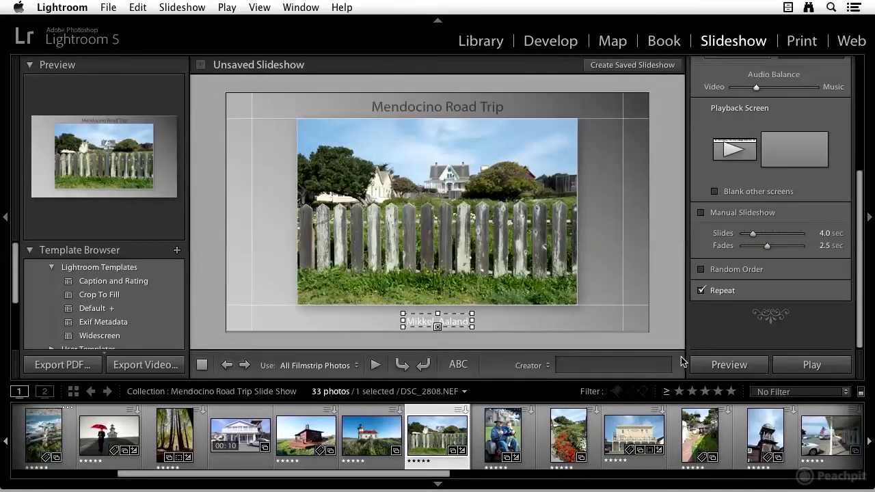
pyautogui.moveTo(698, 348)
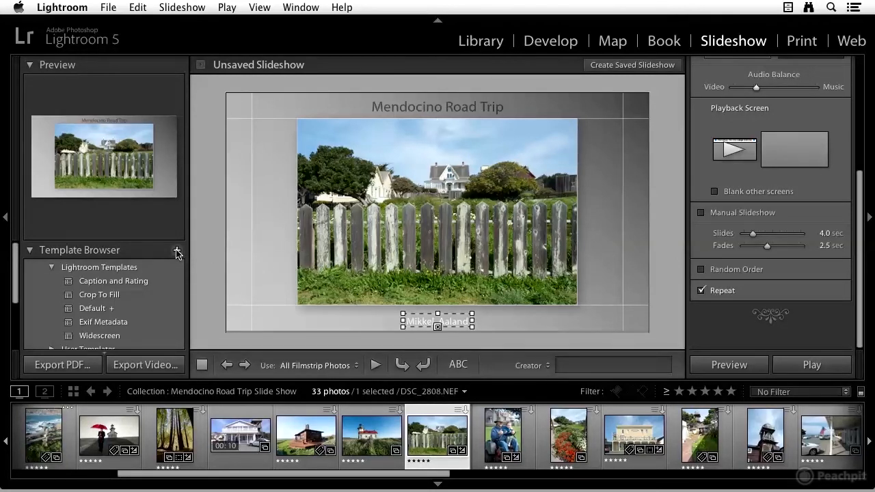
# - Create a user template named 'Basic Slideshow' from the current settings
pyautogui.click(178, 250)
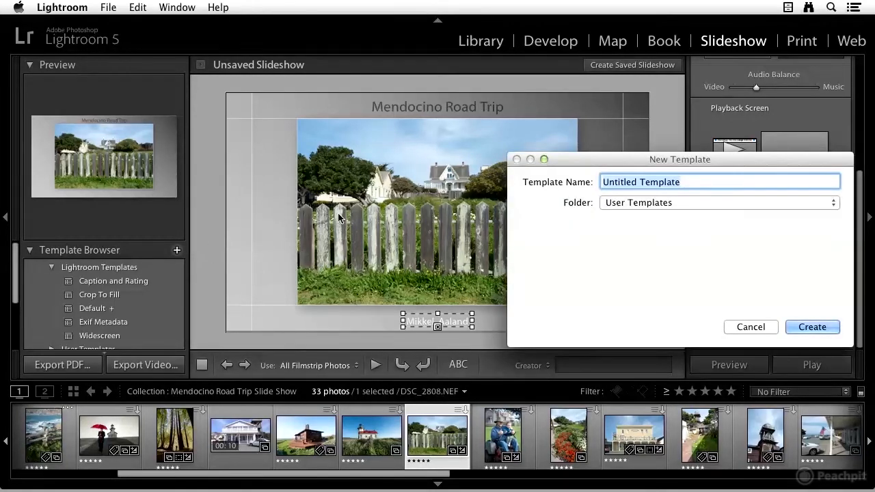
pyautogui.write('Basico')
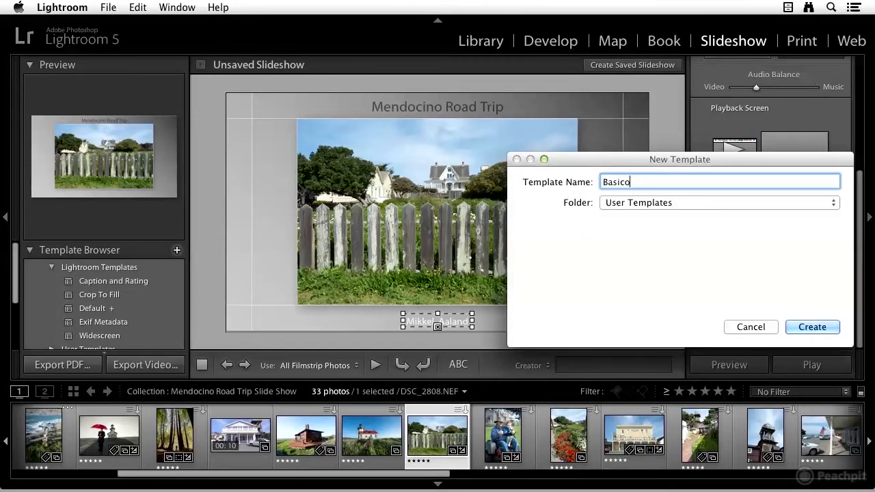
pyautogui.press('Backspace')
pyautogui.write(' Slideshow')
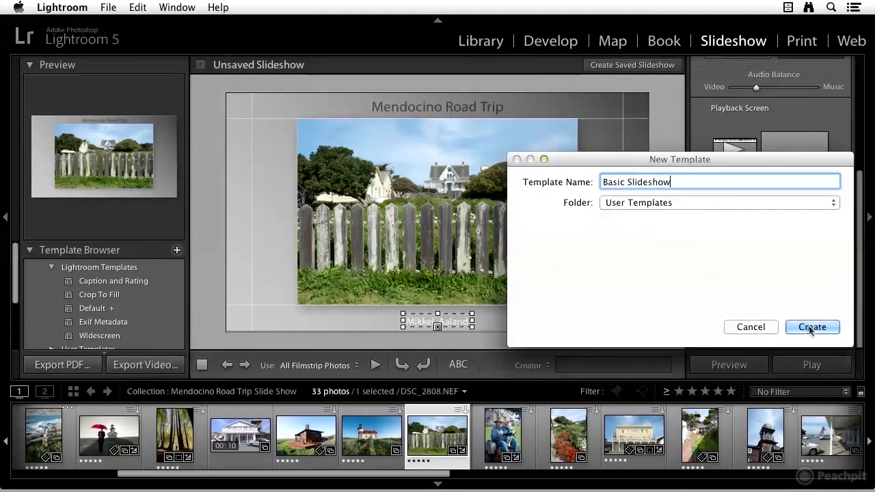
pyautogui.click(812, 326)
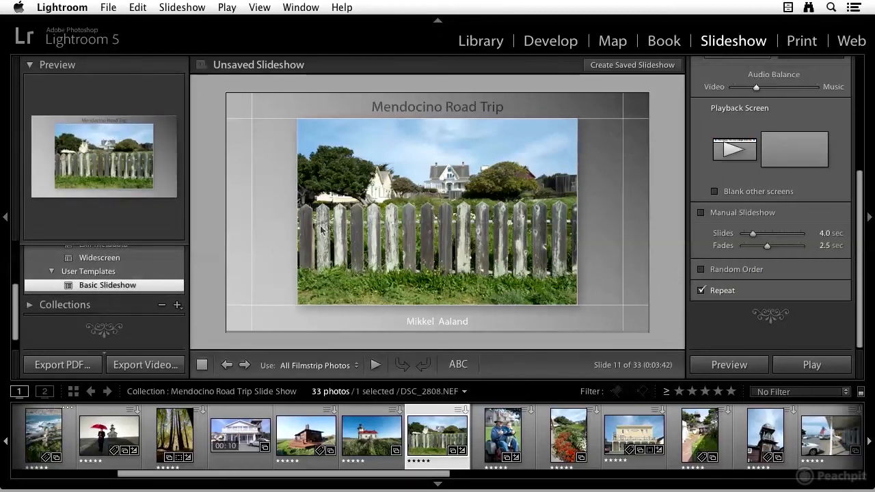
pyautogui.moveTo(501, 132)
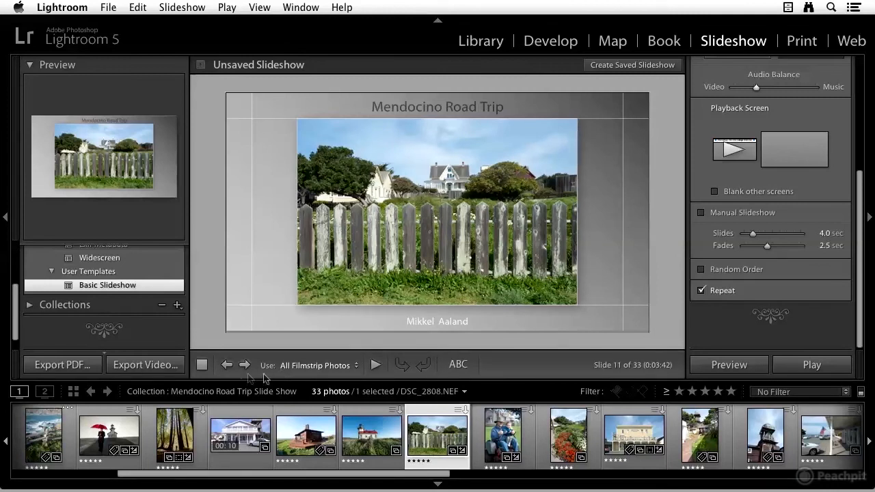
pyautogui.moveTo(266, 371)
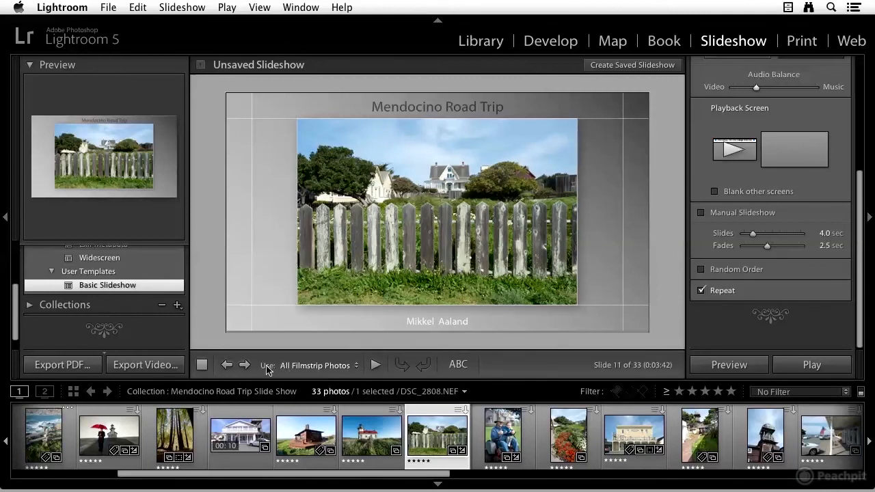
pyautogui.click(314, 365)
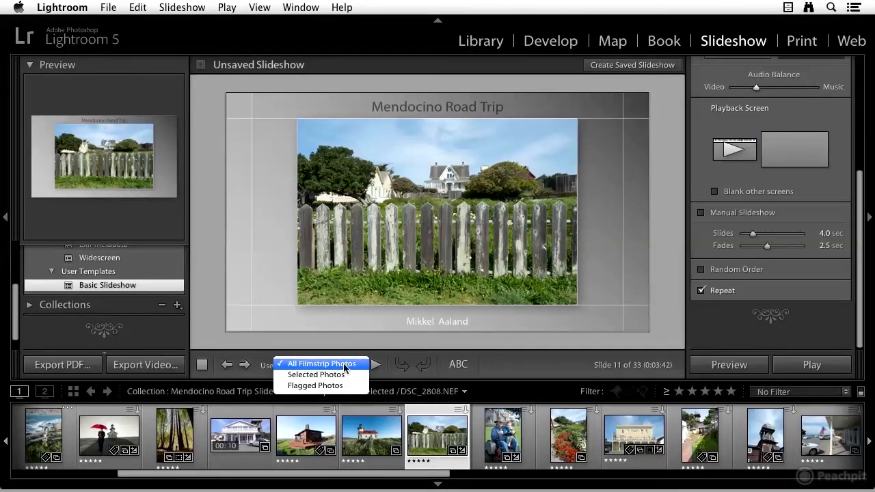
pyautogui.moveTo(318, 374)
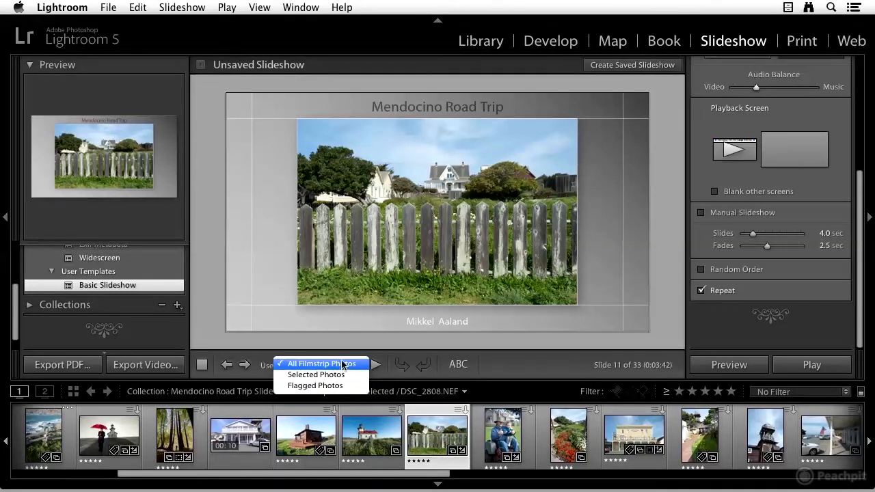
pyautogui.click(315, 363)
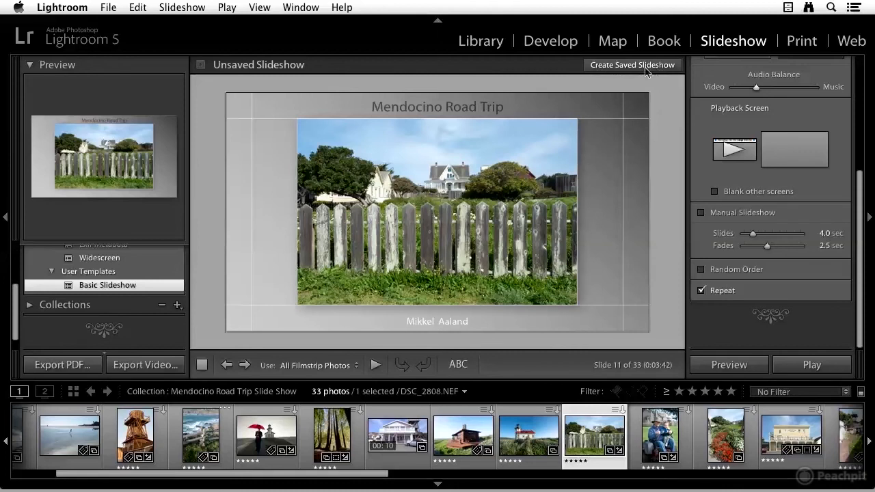
# - Create saved slideshow 'Mendocino Road Trip 2' inside the Mendocino Road Trip Slide Show collection
pyautogui.click(632, 64)
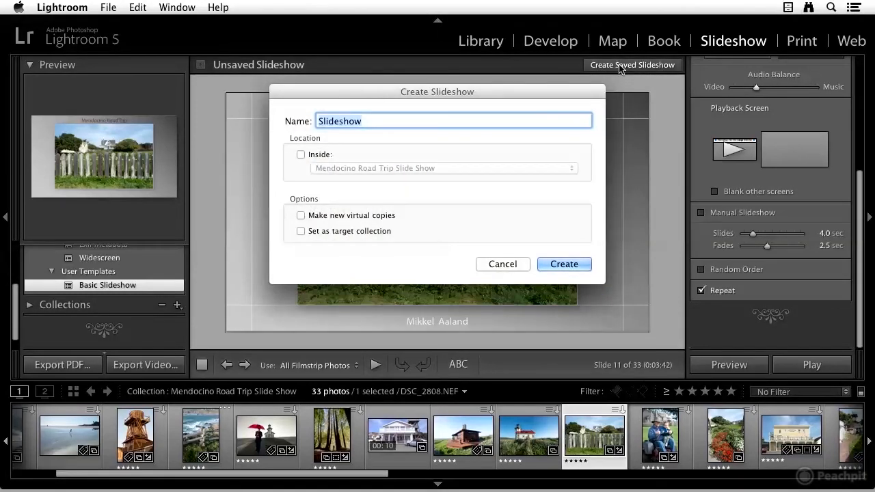
pyautogui.write('Mendocino')
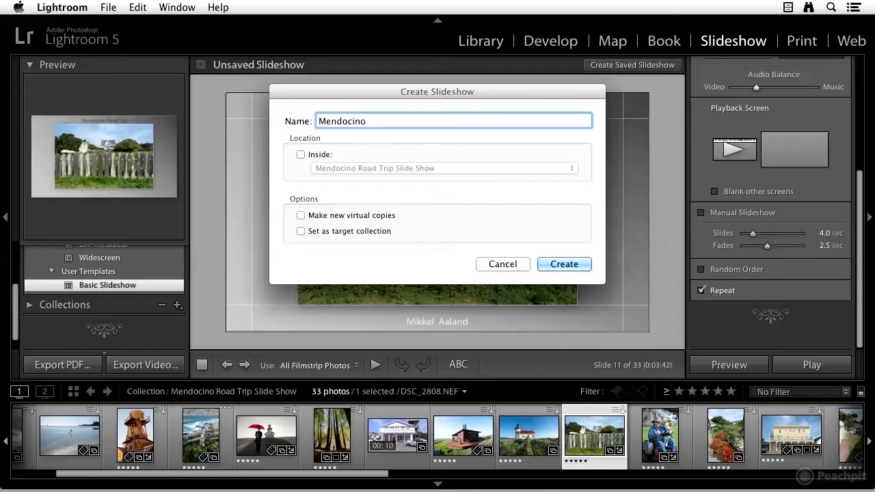
pyautogui.write('Road Trip 2')
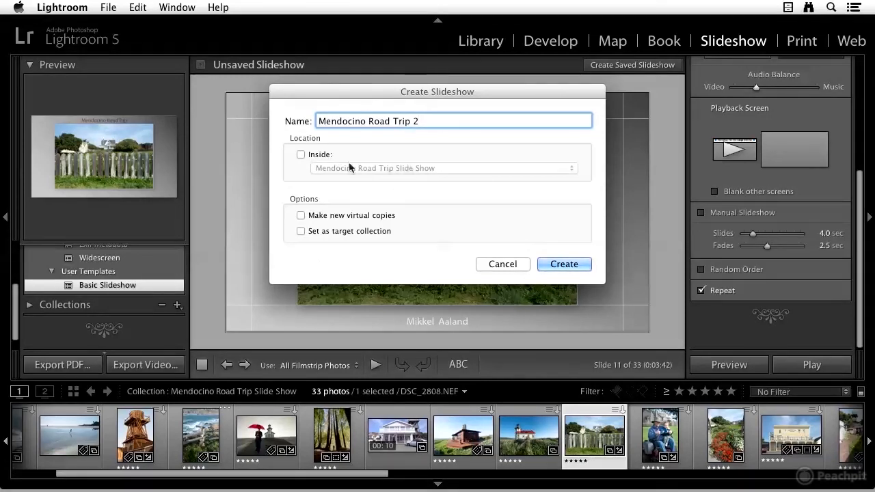
pyautogui.click(301, 153)
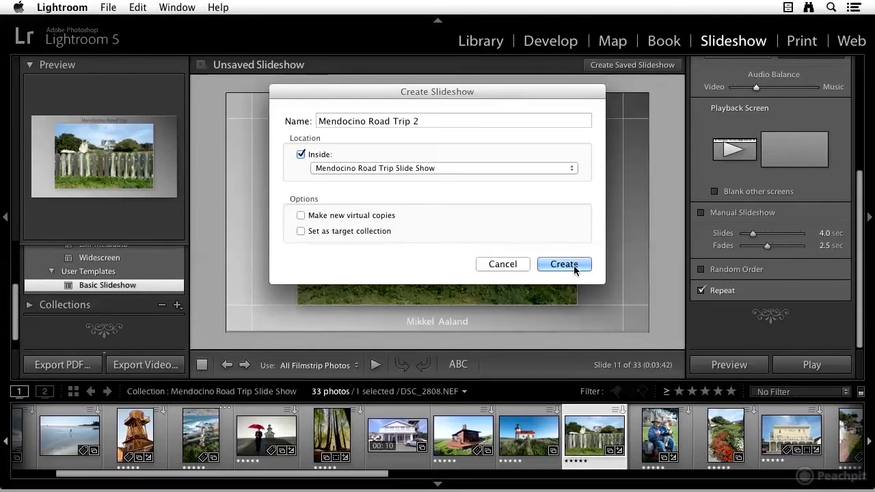
pyautogui.click(563, 266)
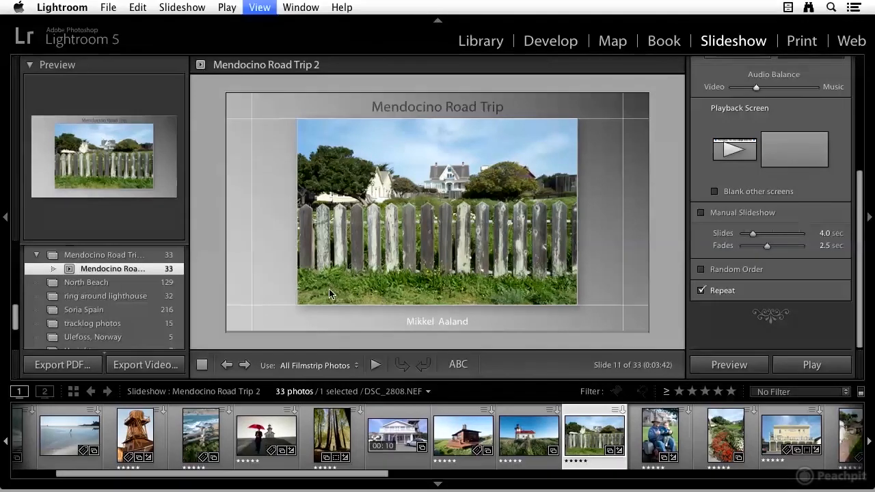
# - Start full-screen playback of the Mendocino Road Trip 2 slideshow from the fence photo
pyautogui.click(481, 41)
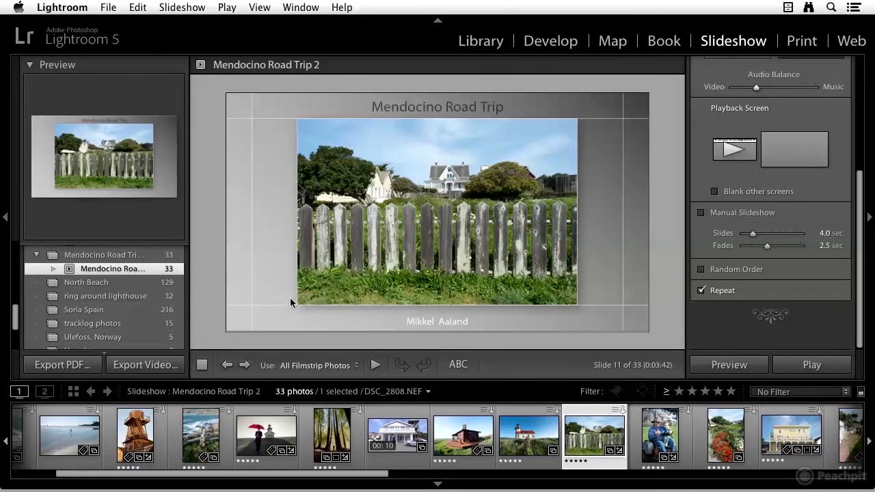
pyautogui.moveTo(648, 355)
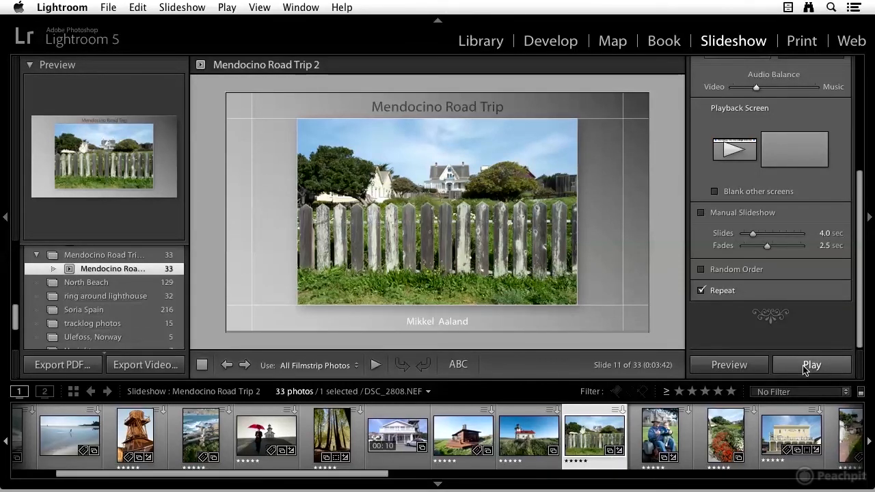
pyautogui.click(812, 363)
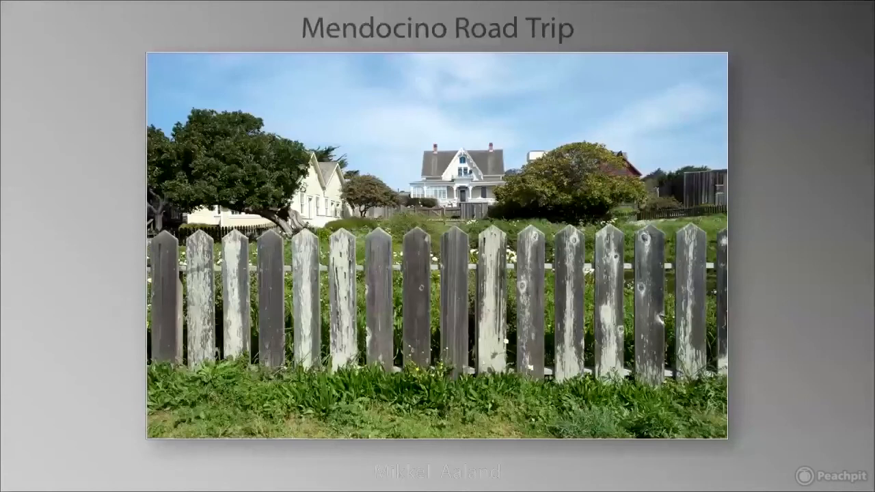